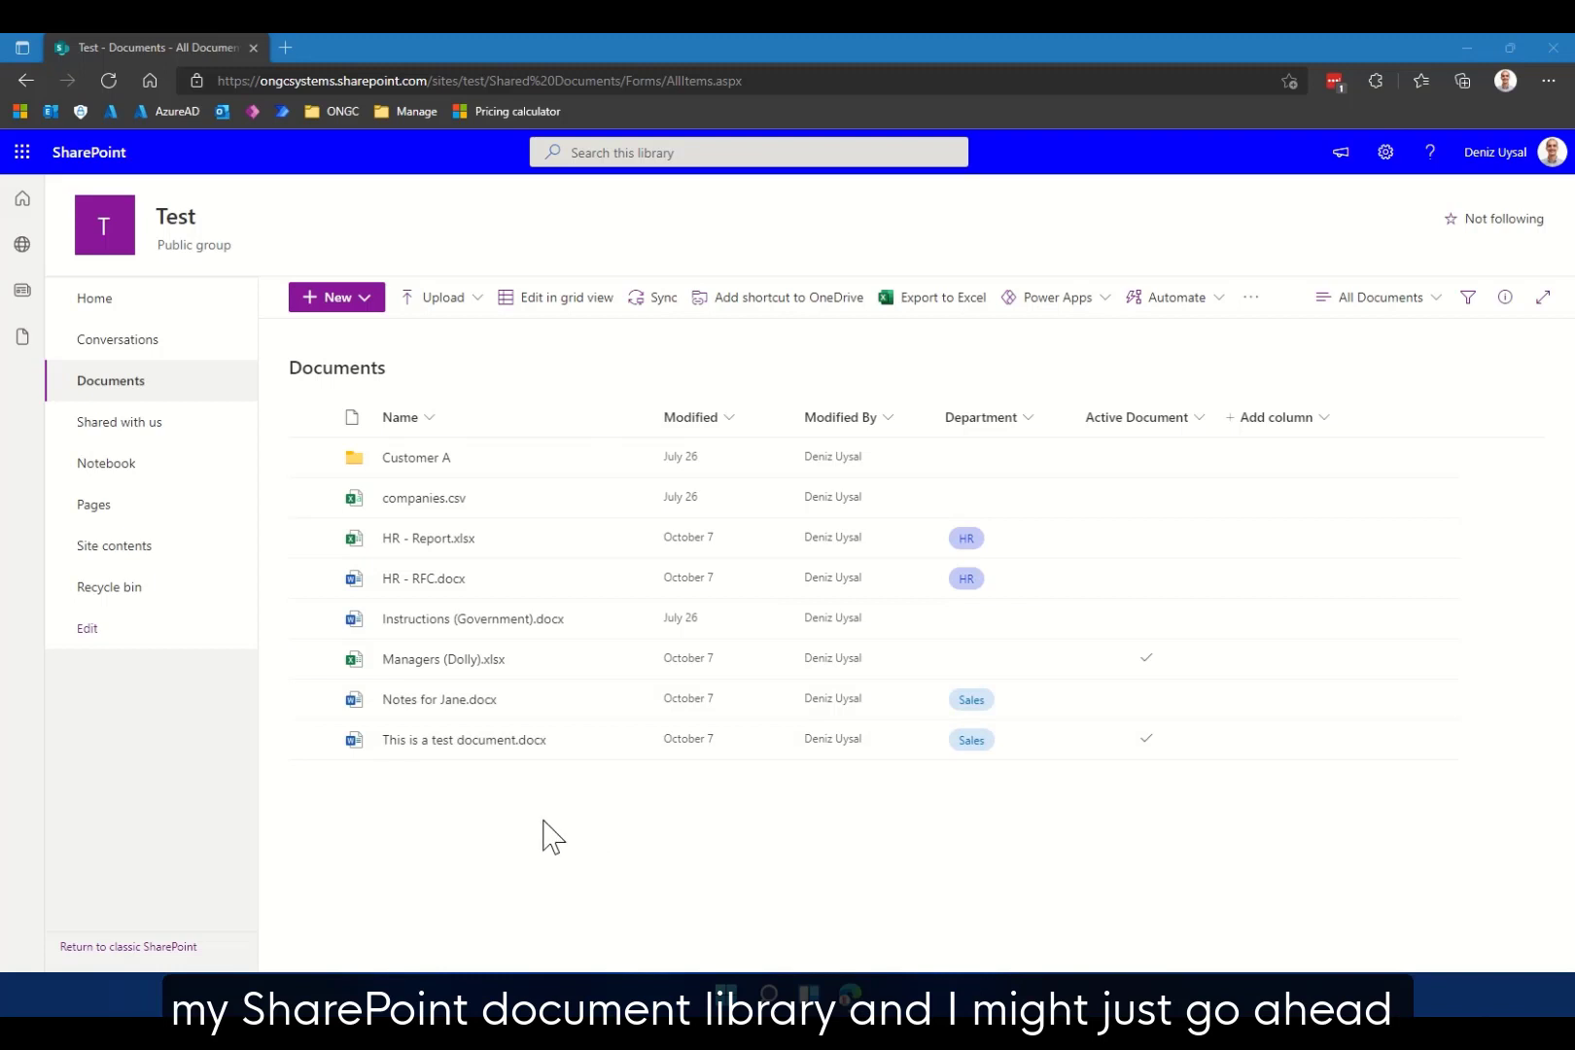
pyautogui.moveTo(315, 700)
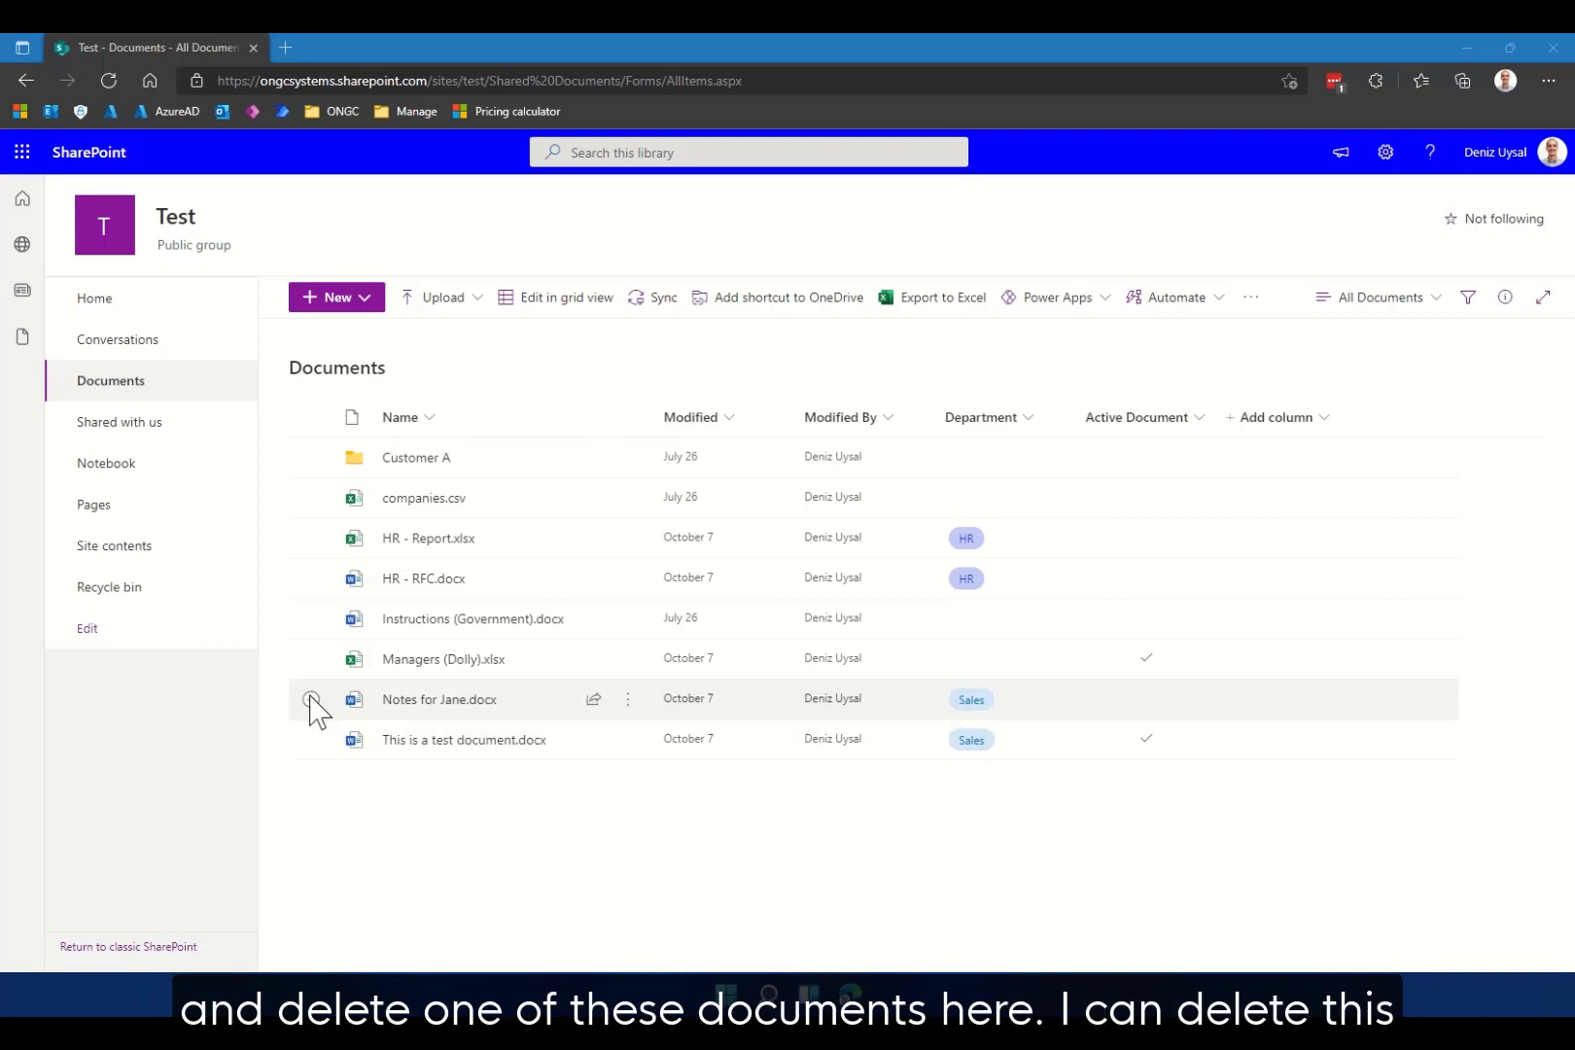
# - Delete Notes for Jane.docx from the Documents library and confirm sending it to the recycle bin
pyautogui.click(311, 700)
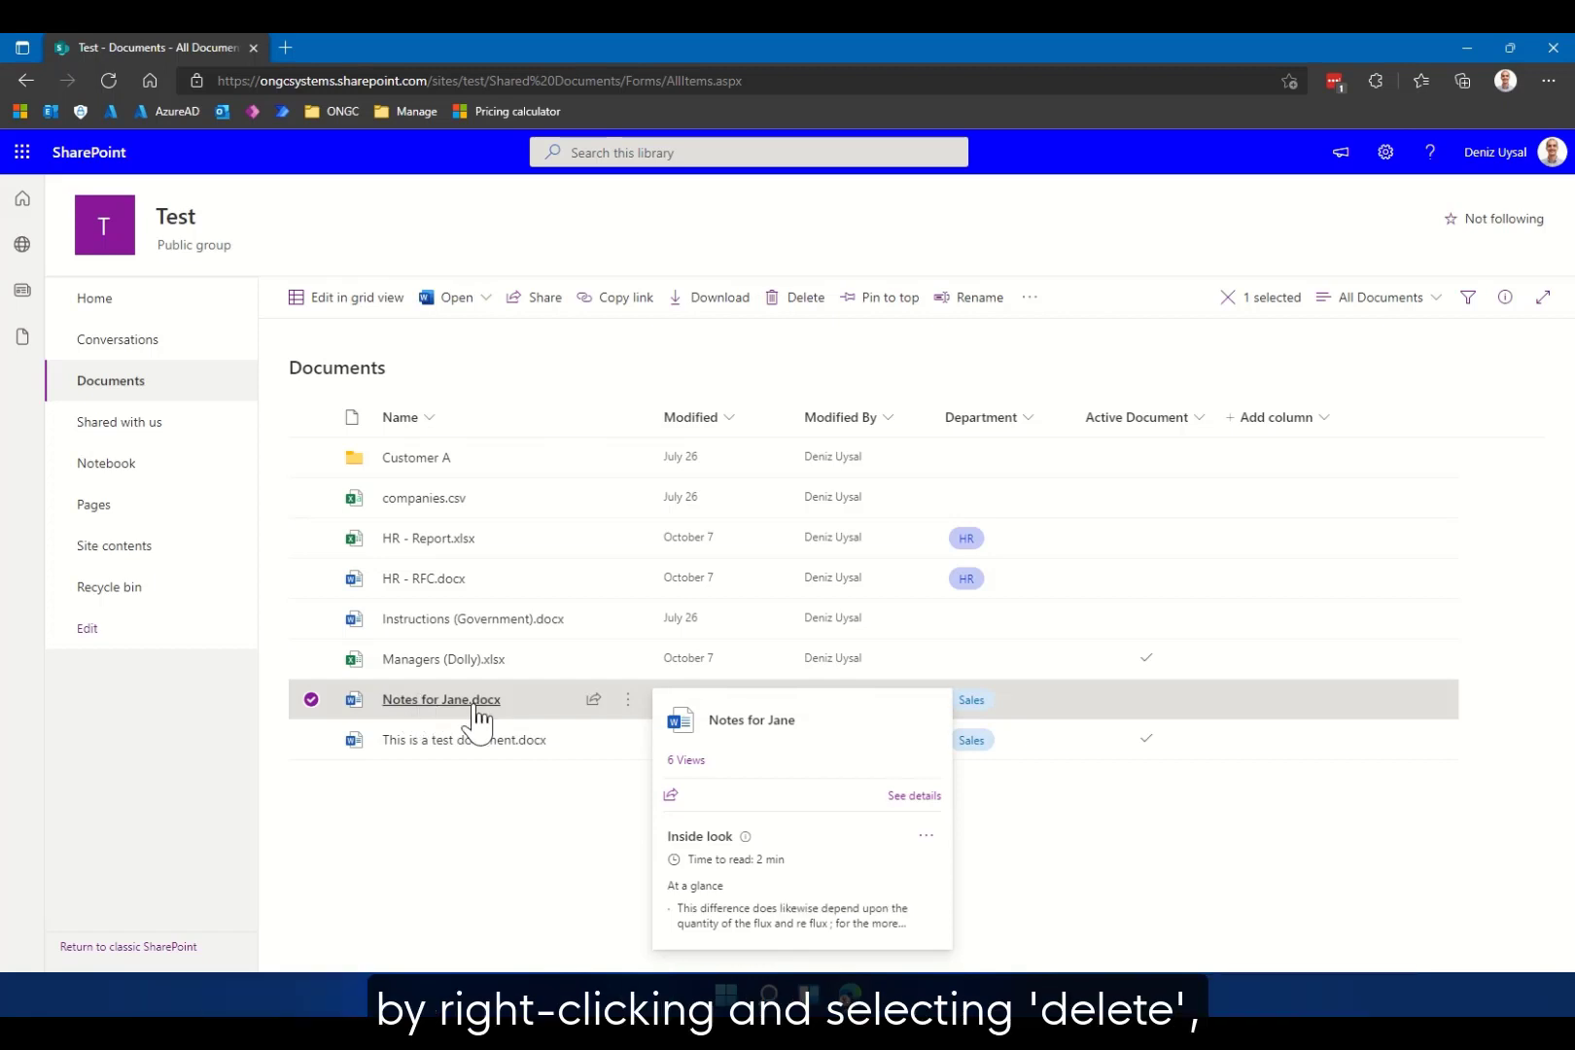
pyautogui.rightClick(439, 700)
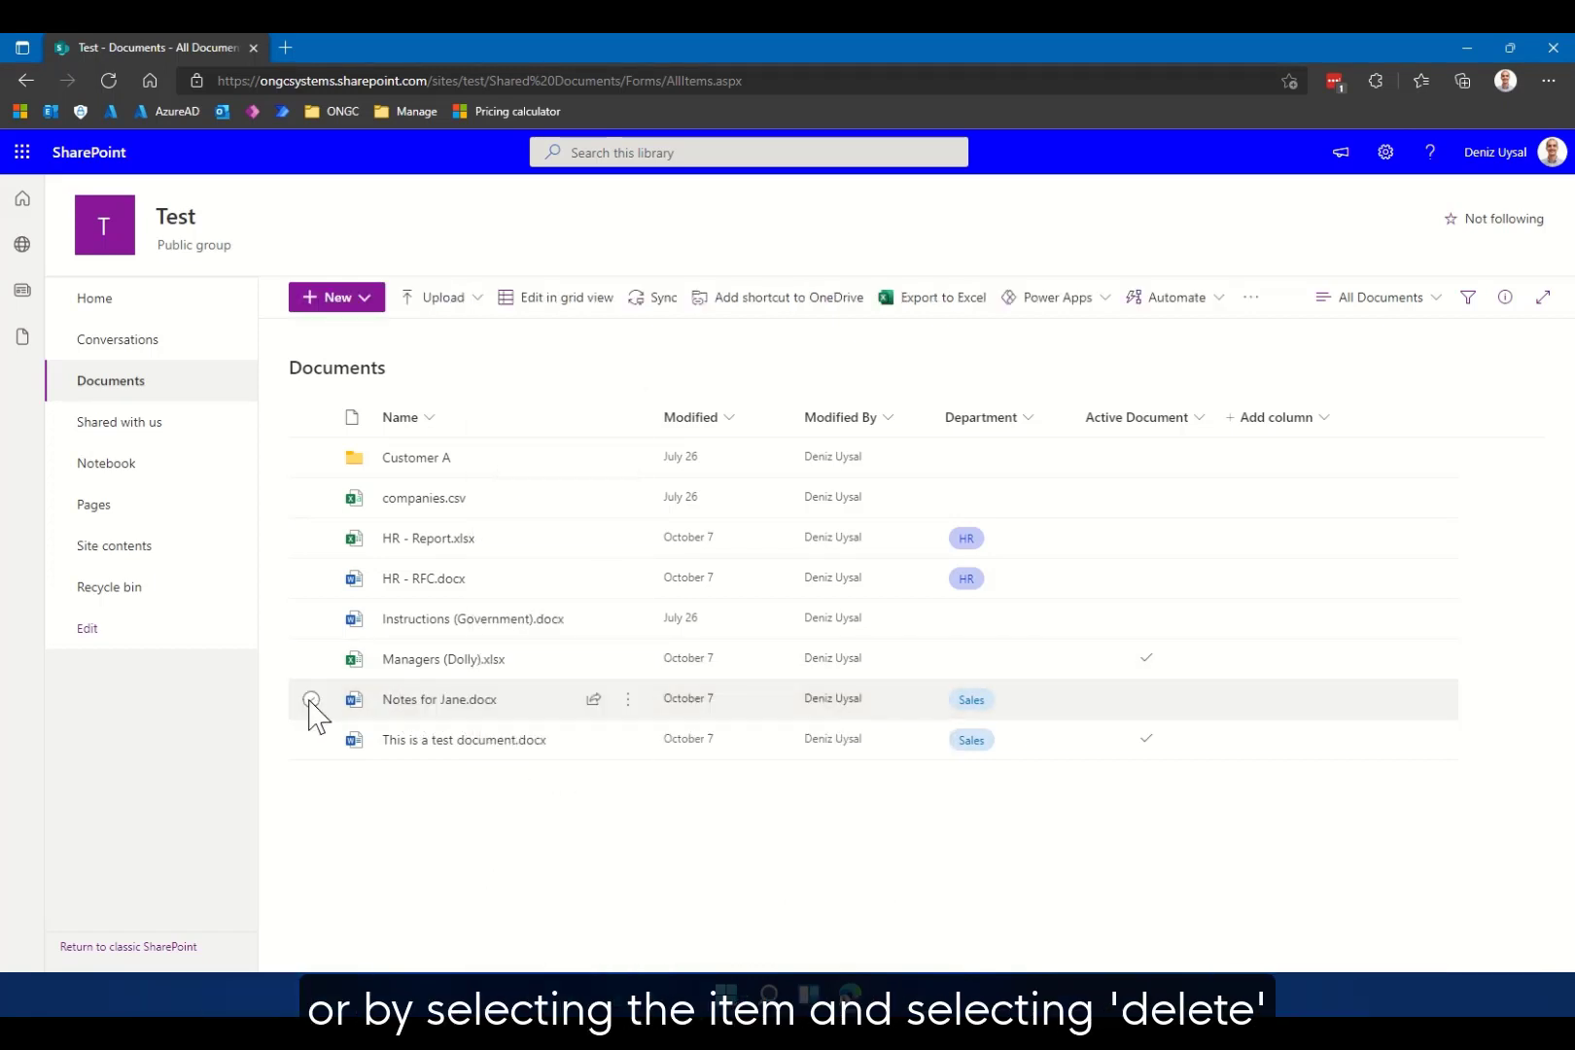
pyautogui.click(312, 701)
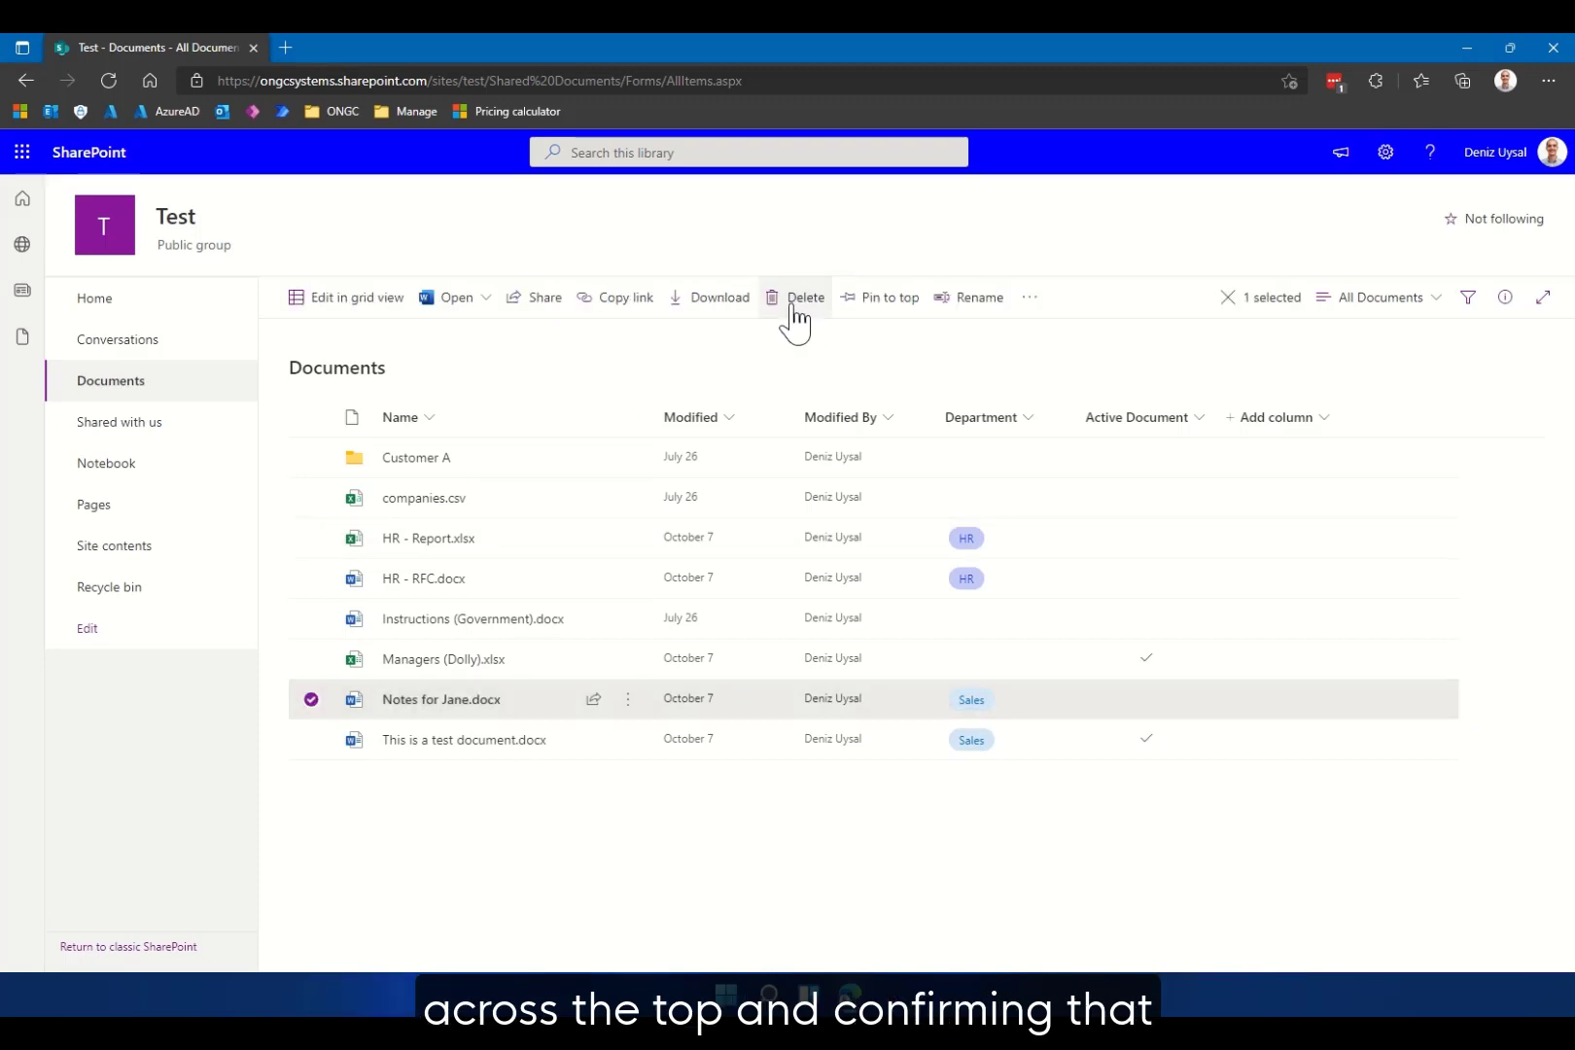
pyautogui.click(805, 297)
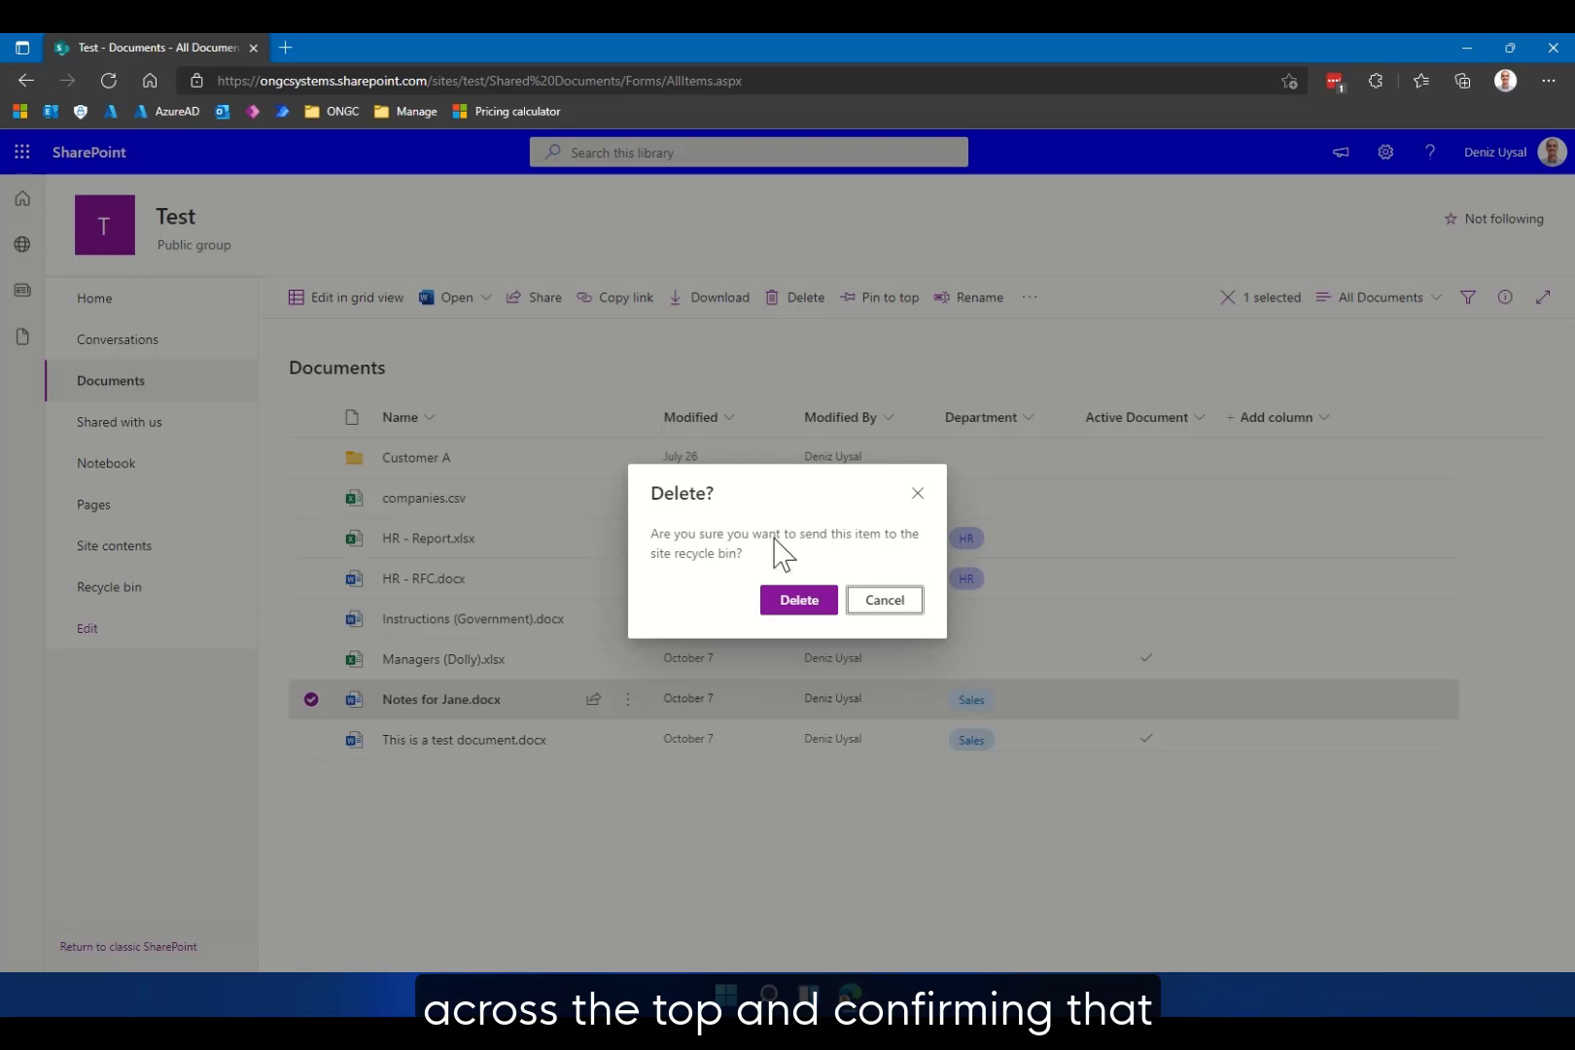
pyautogui.click(799, 599)
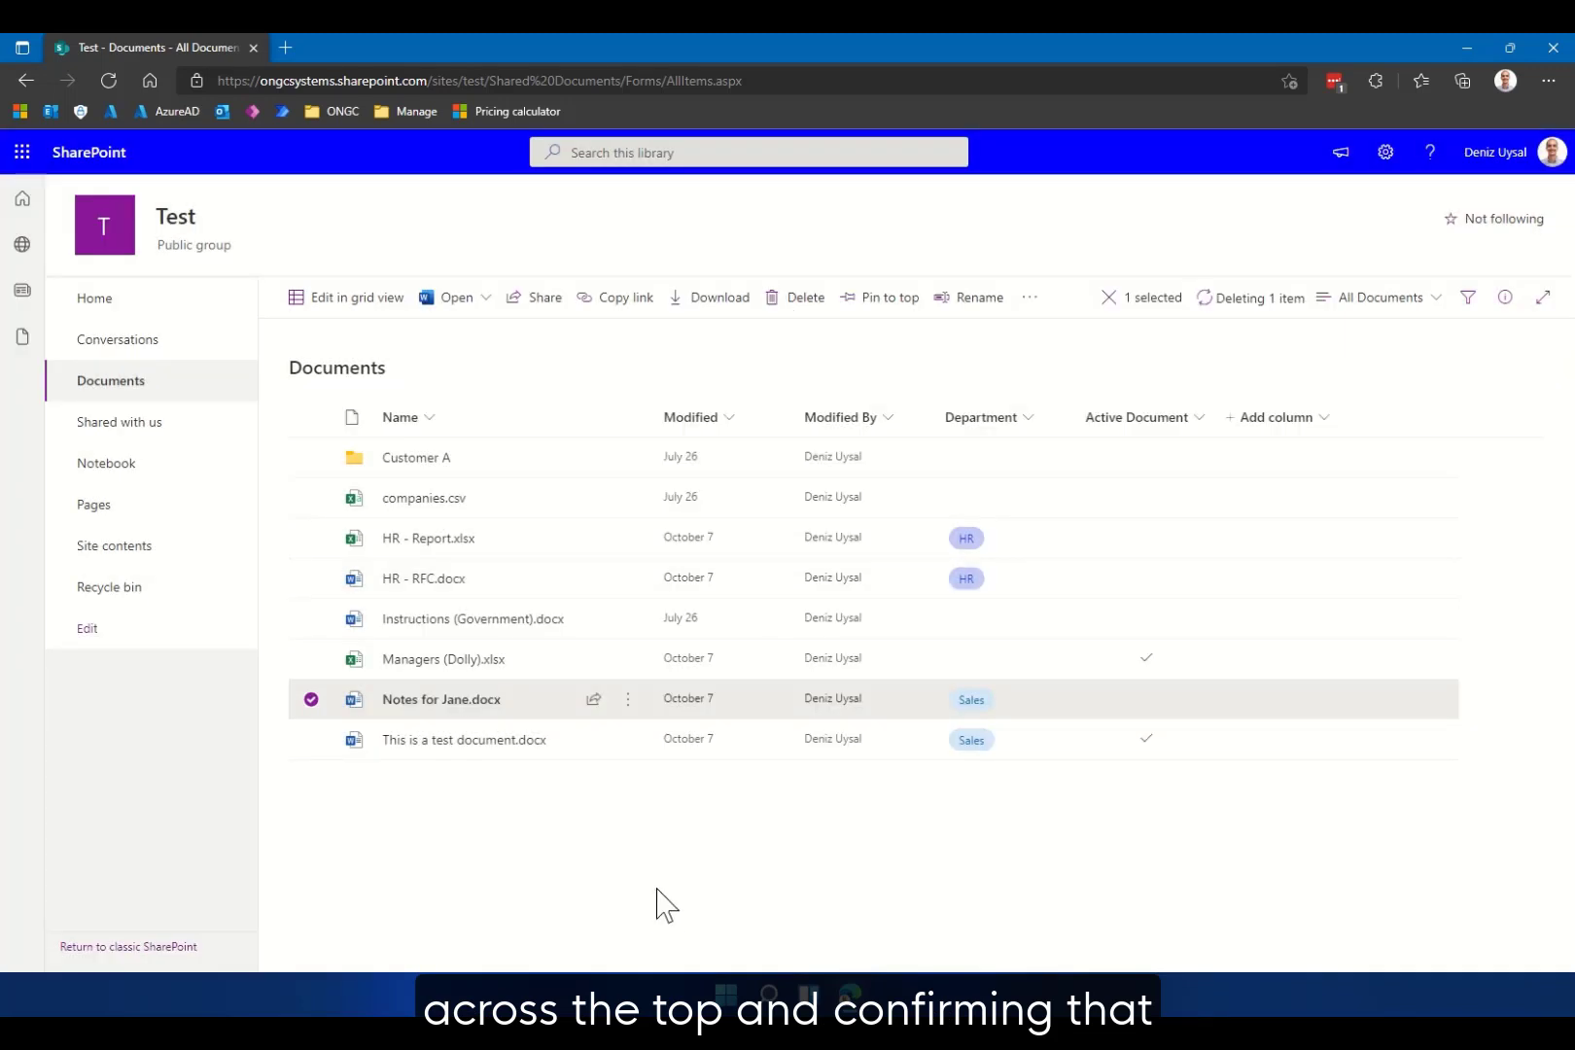
pyautogui.moveTo(671, 866)
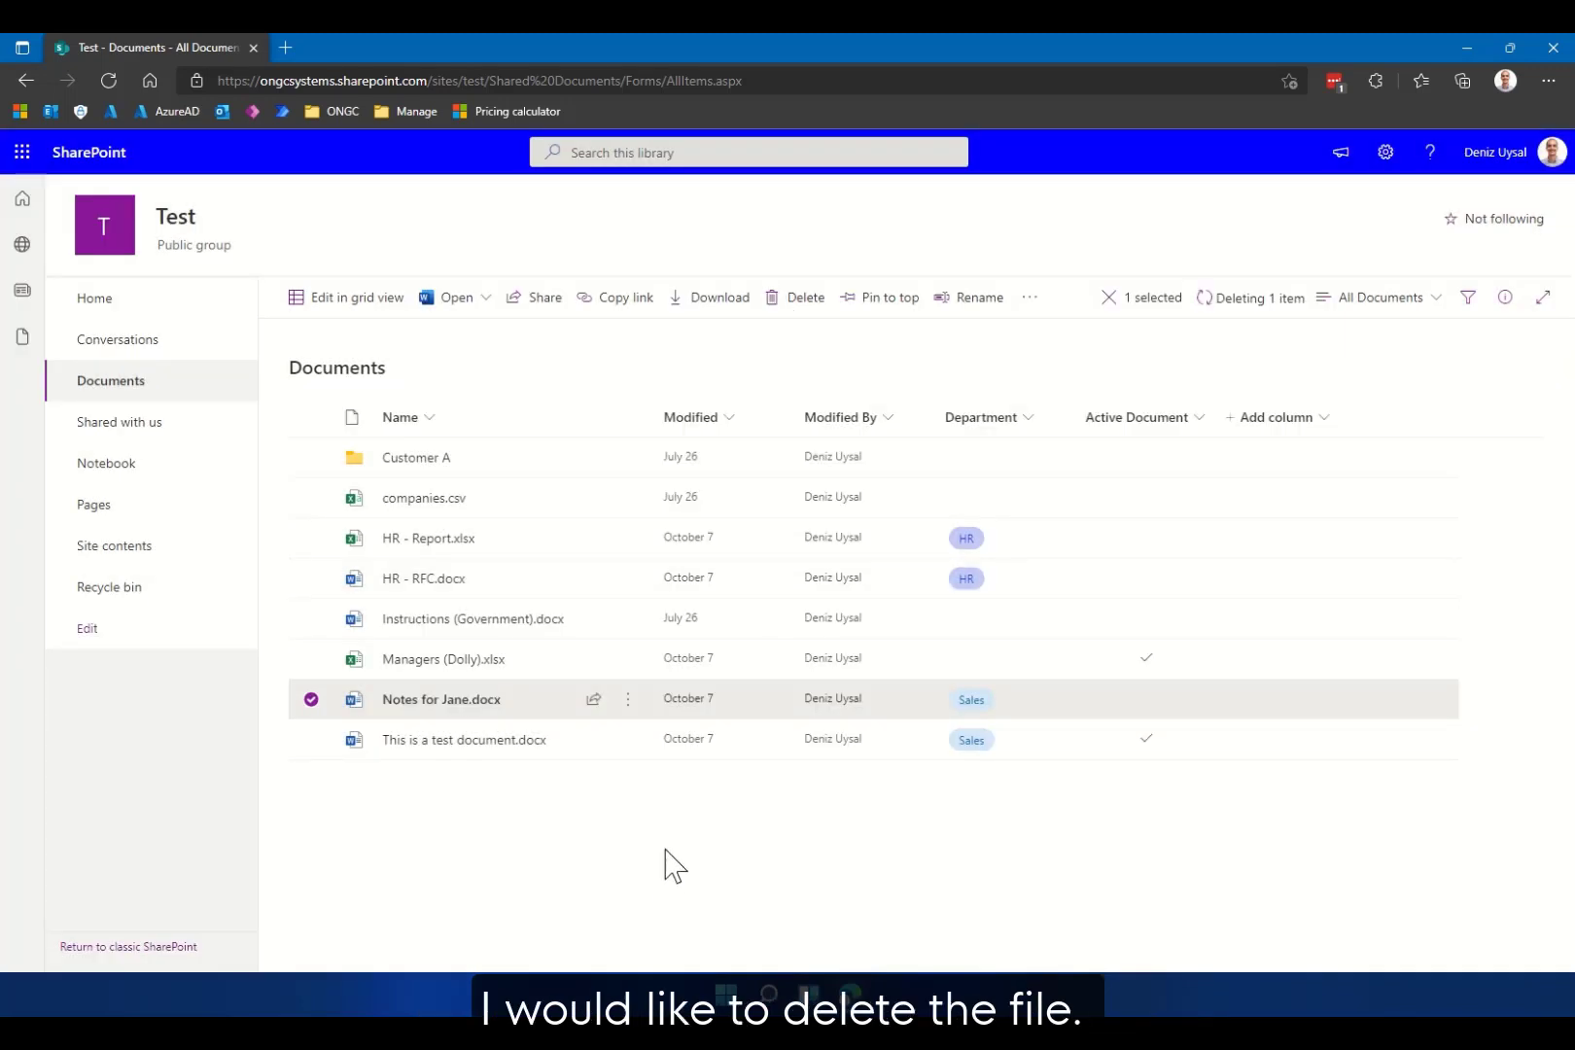
pyautogui.click(794, 297)
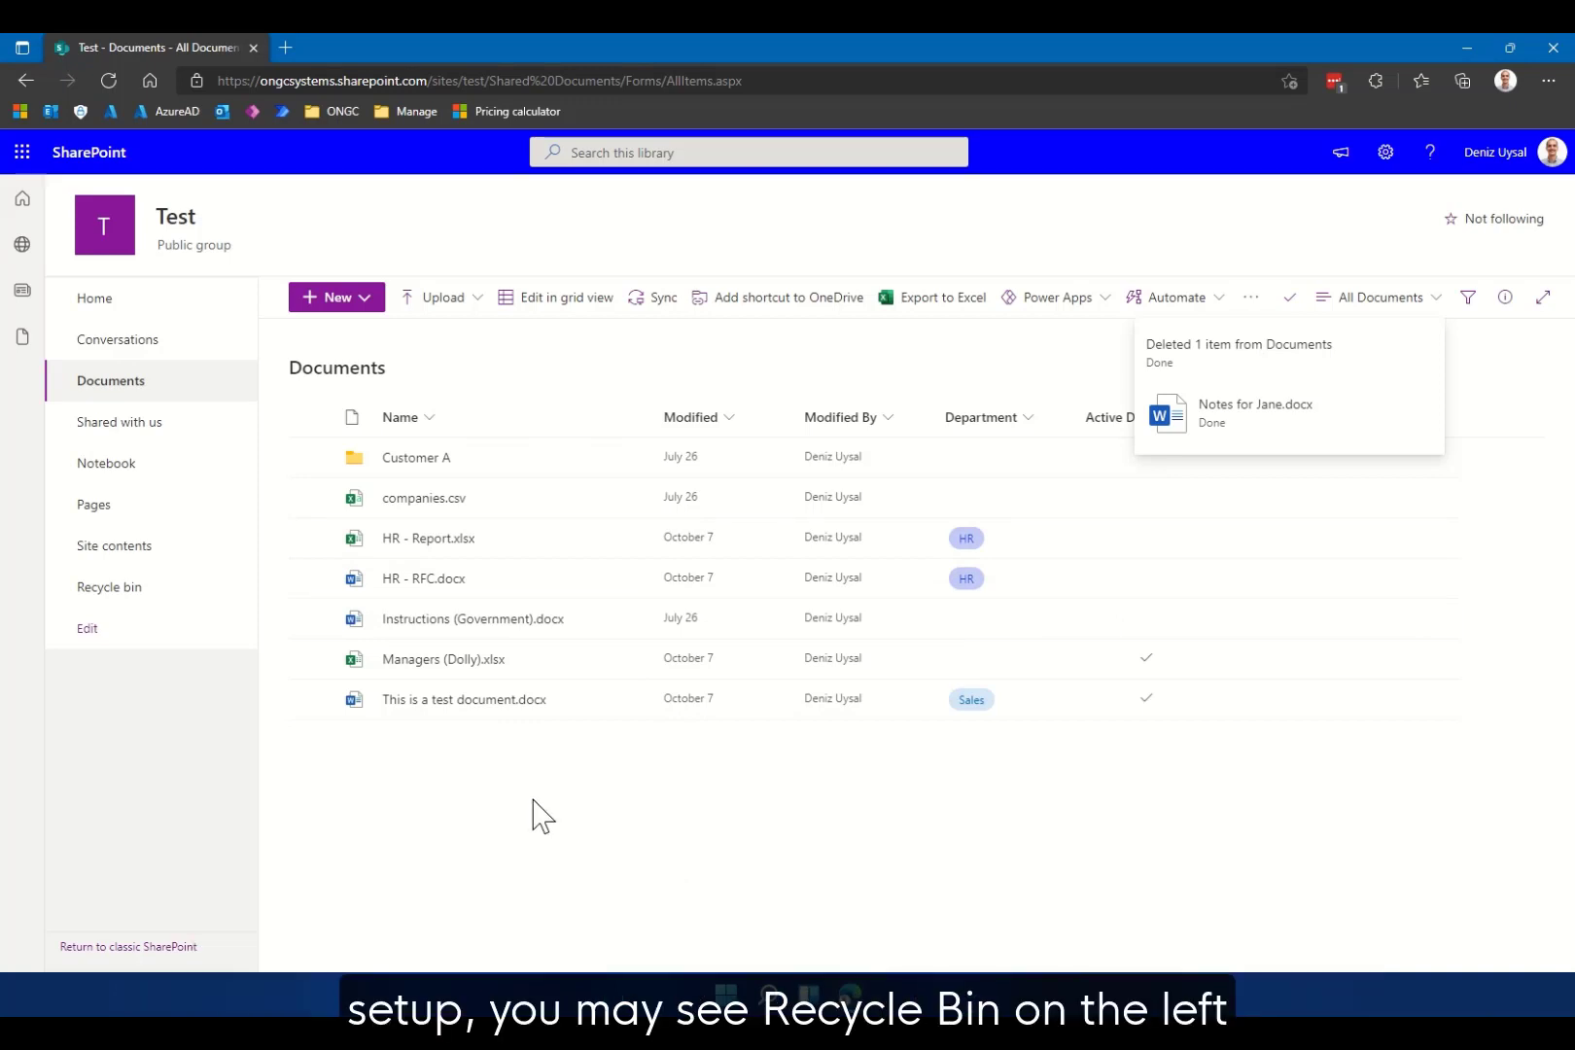
pyautogui.moveTo(109, 587)
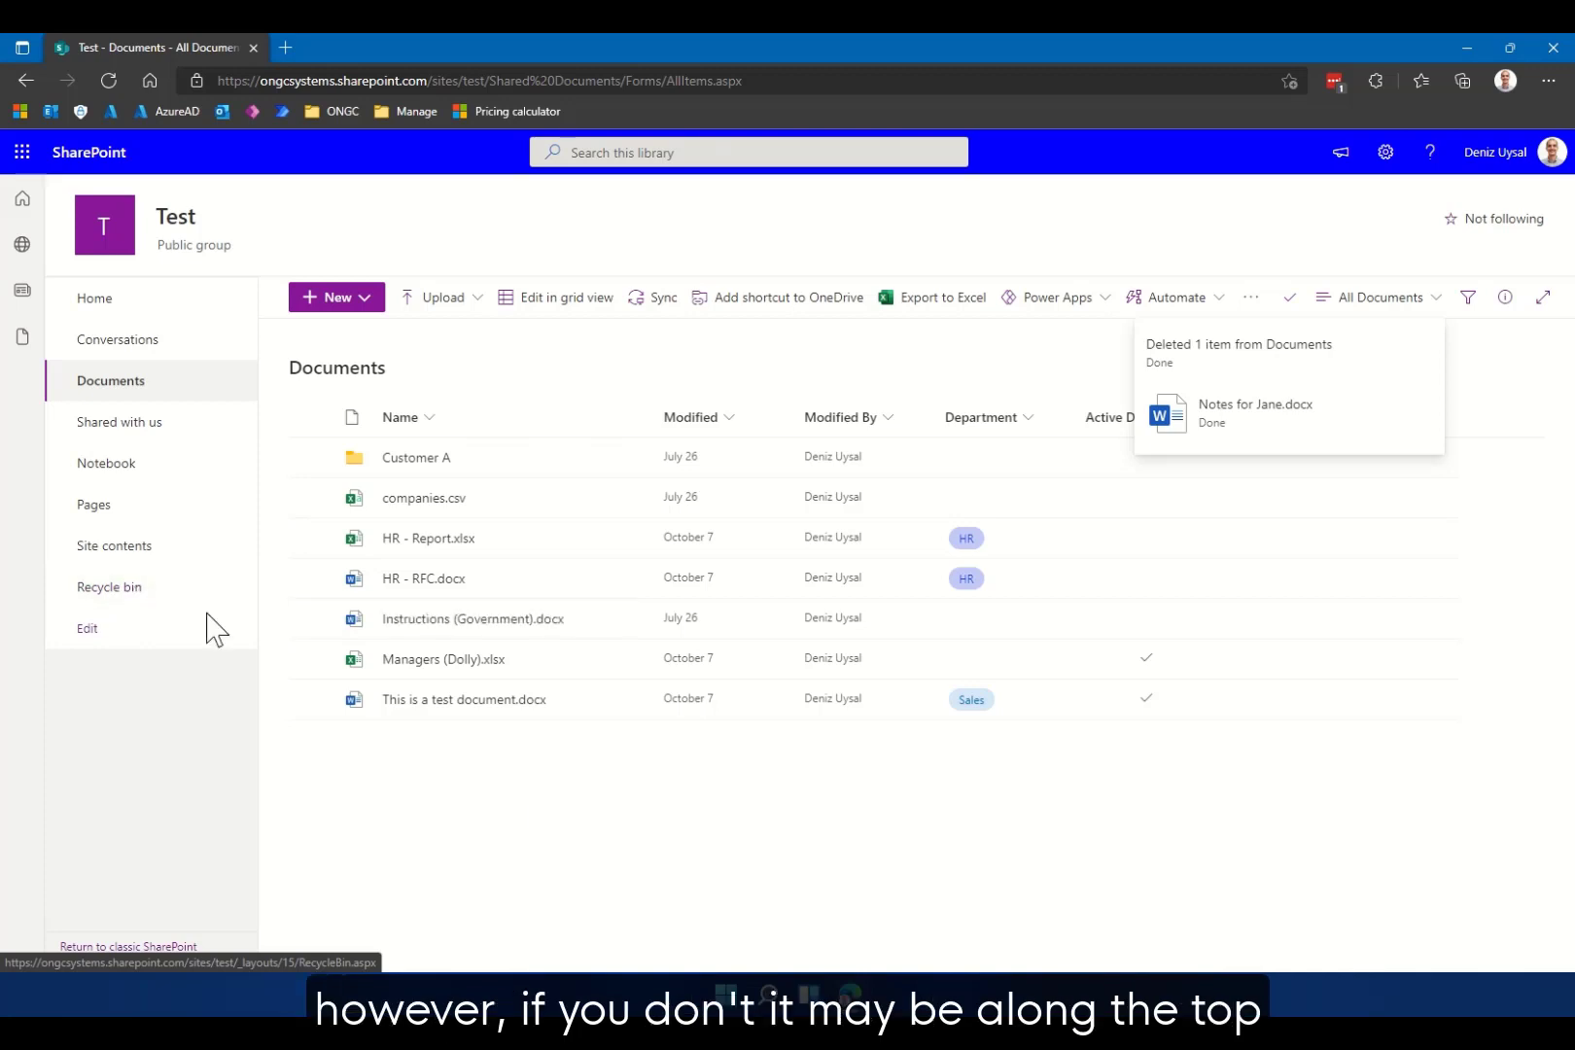
pyautogui.moveTo(612, 301)
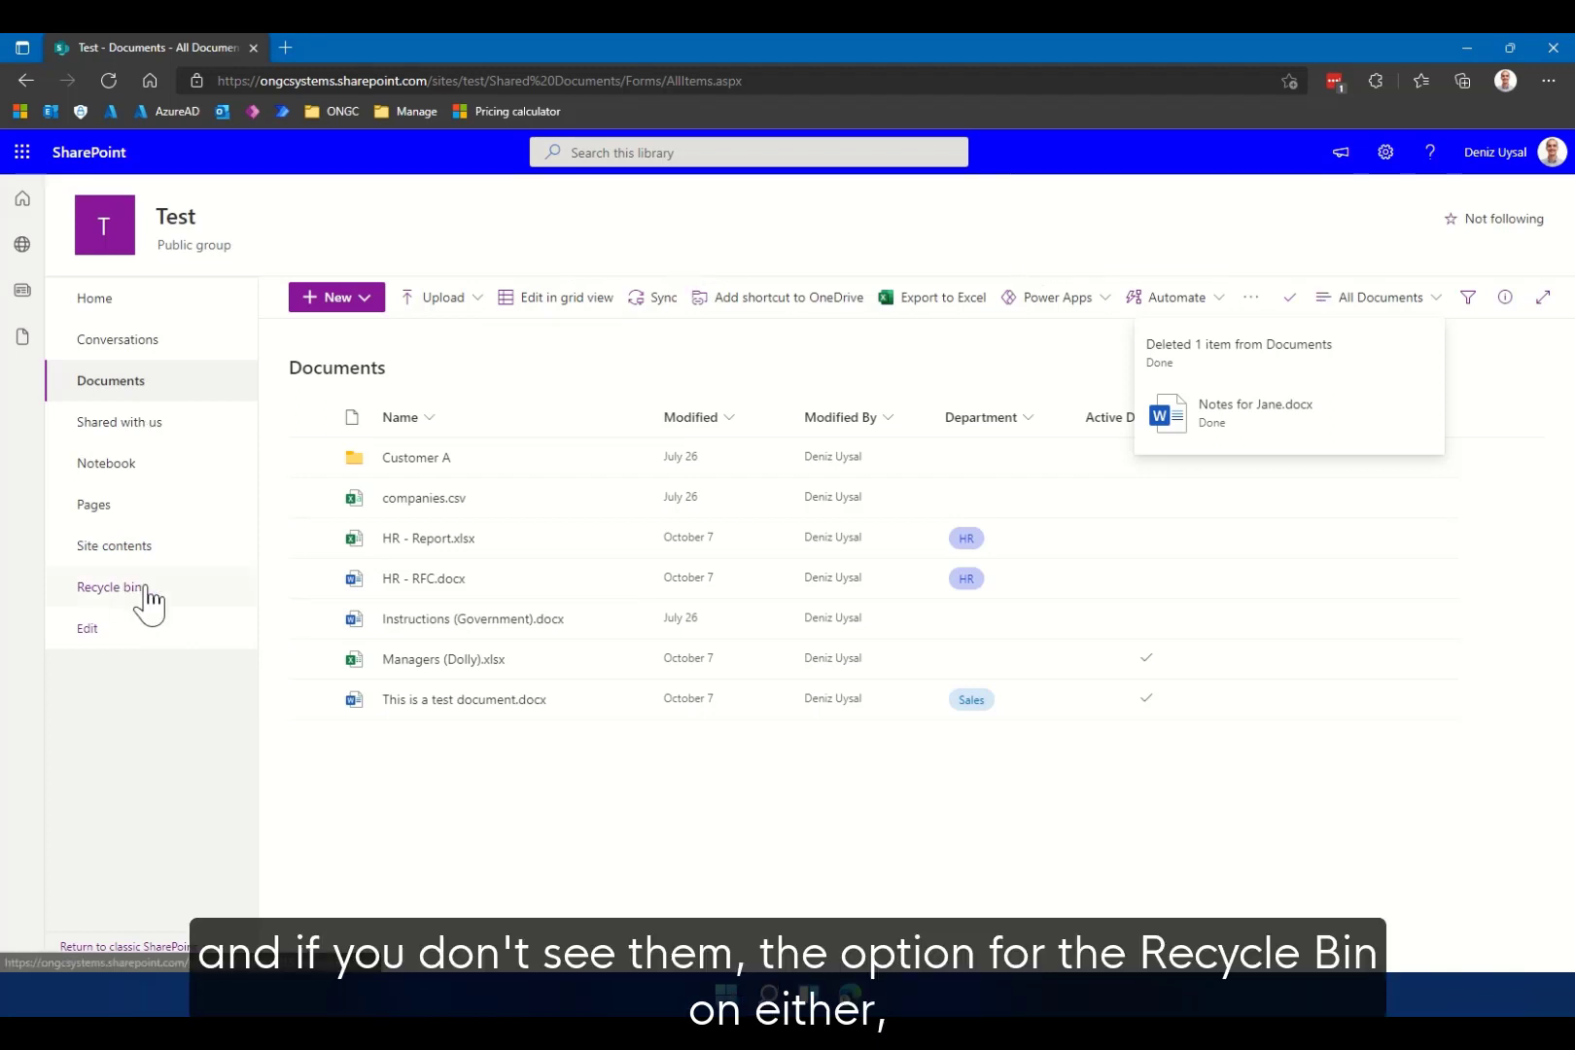
pyautogui.moveTo(1406, 216)
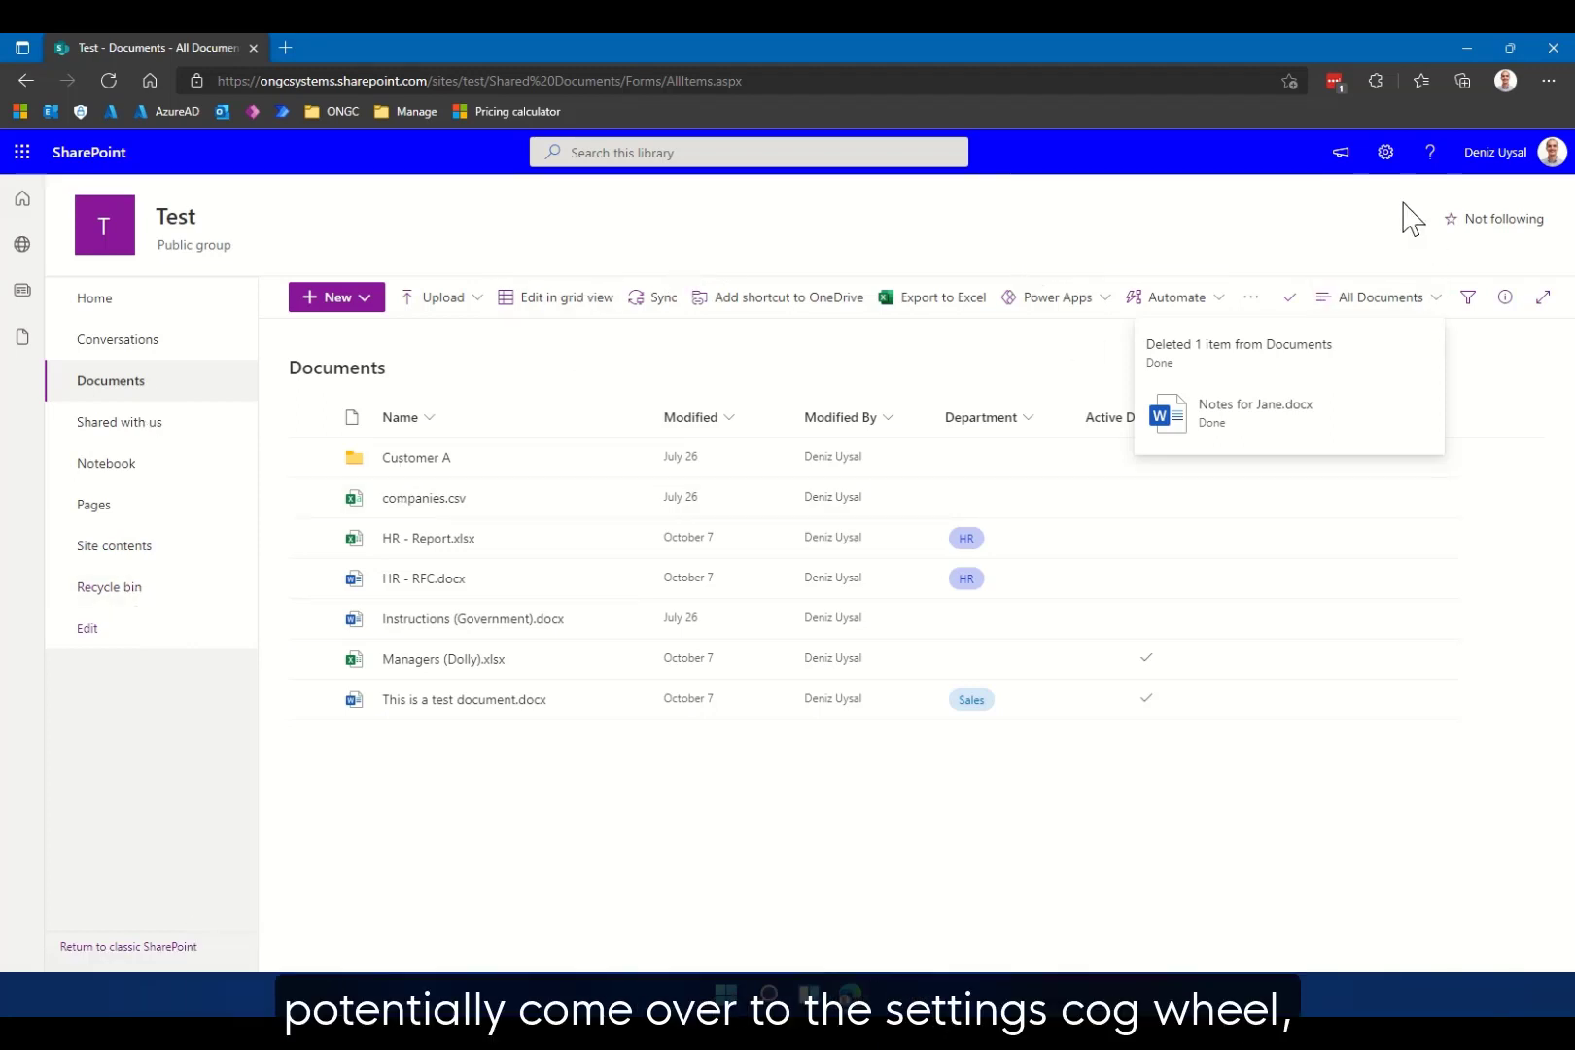
pyautogui.moveTo(1385, 153)
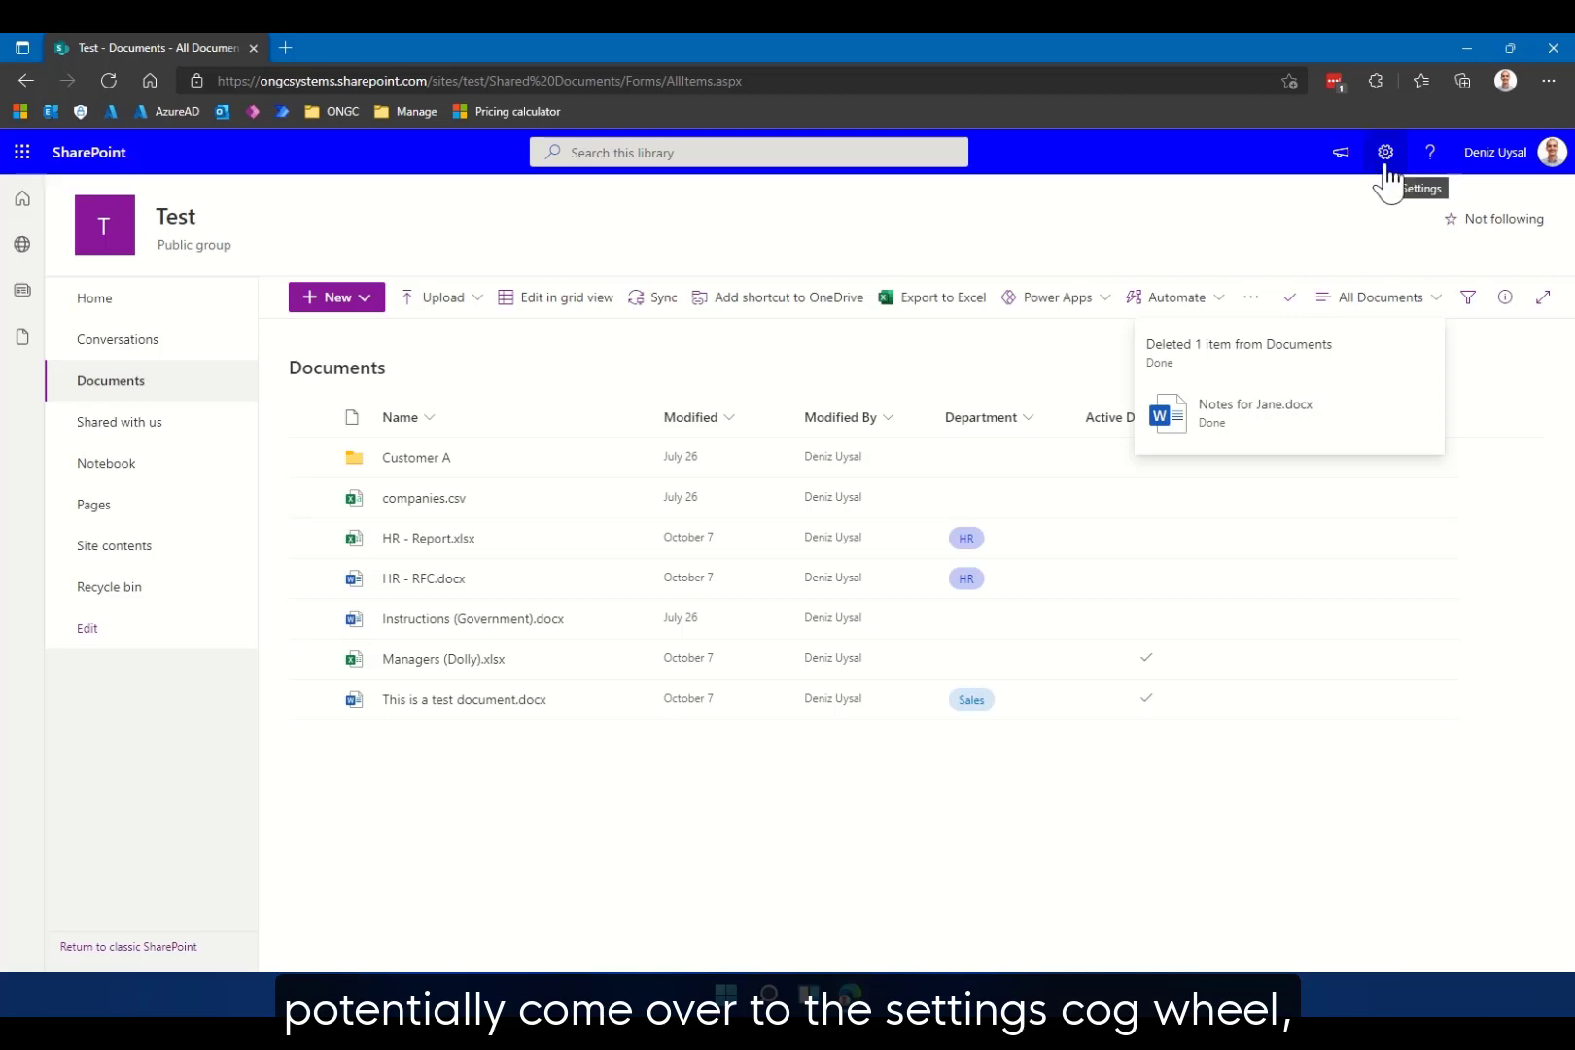
# - Go to the Test site's Site contents page from the Settings gear
pyautogui.click(1385, 152)
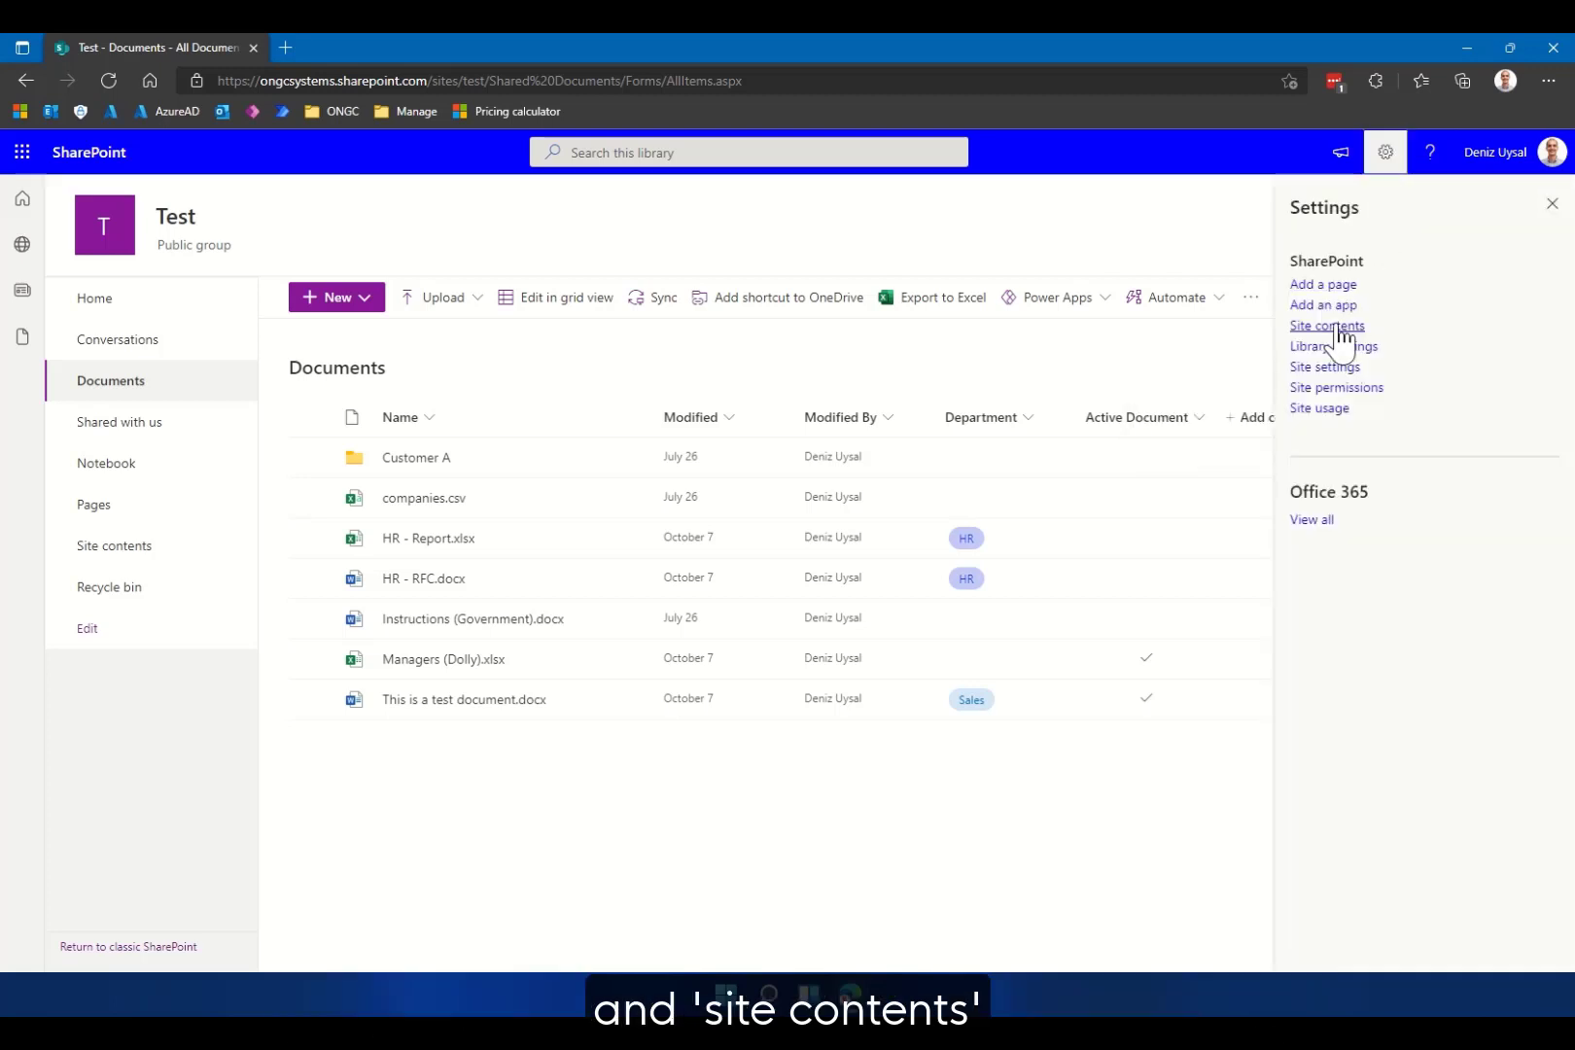
pyautogui.click(1326, 325)
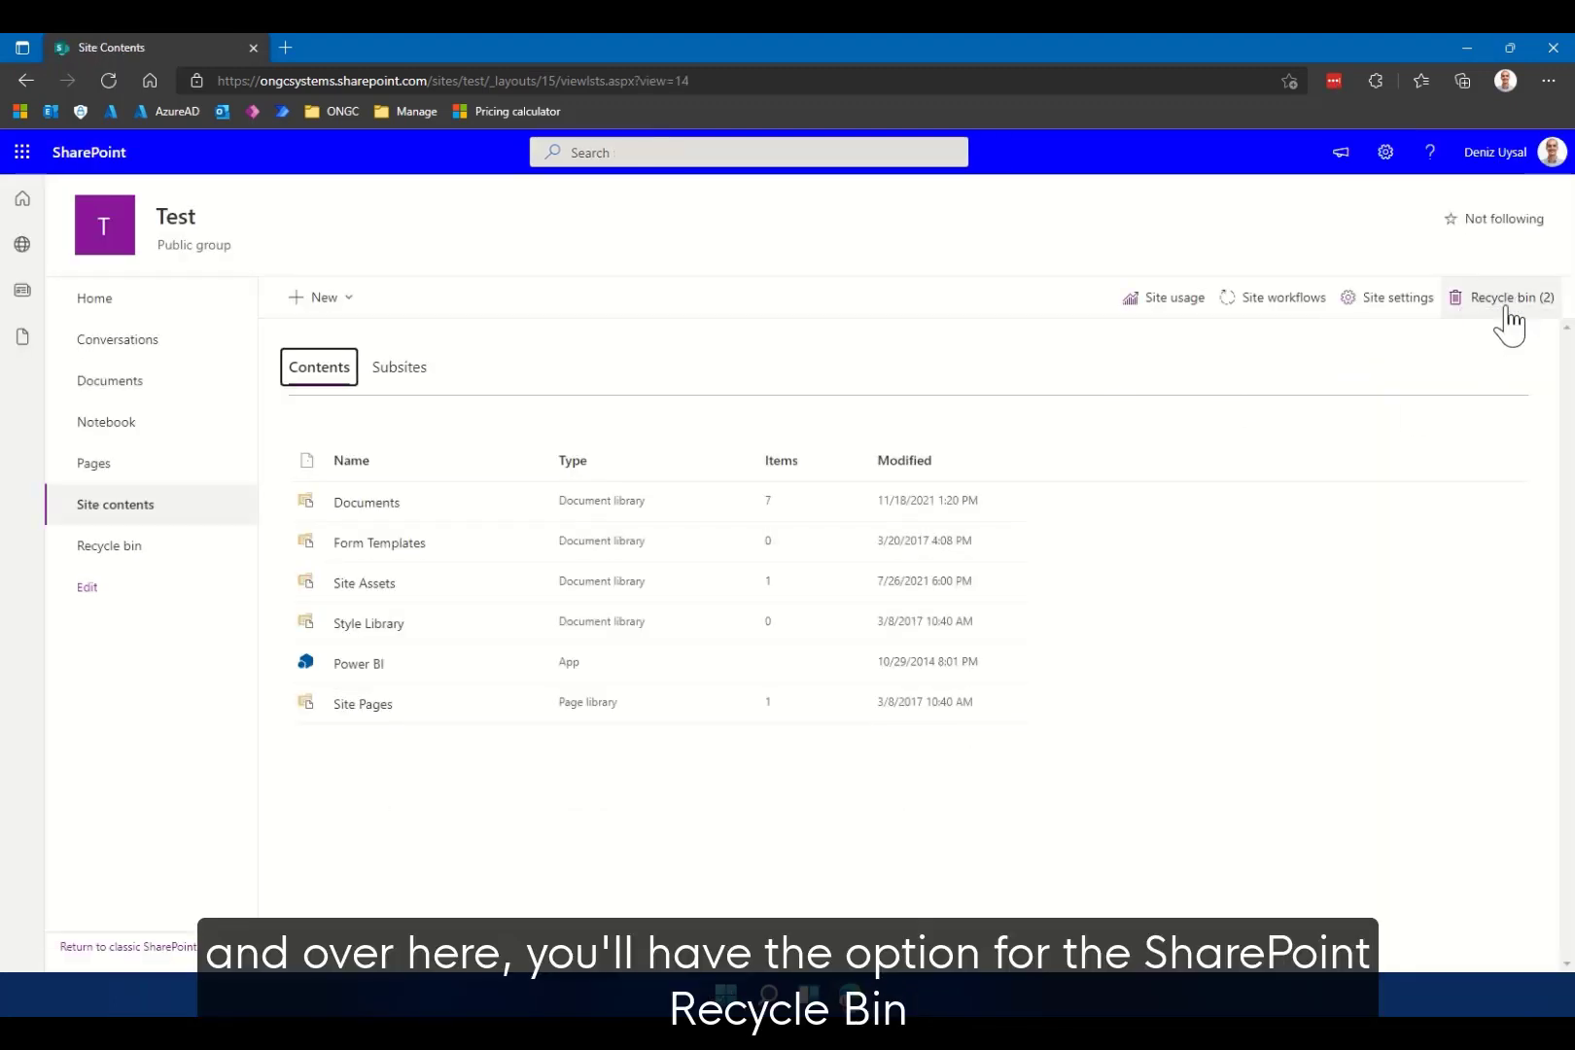
pyautogui.moveTo(1509, 296)
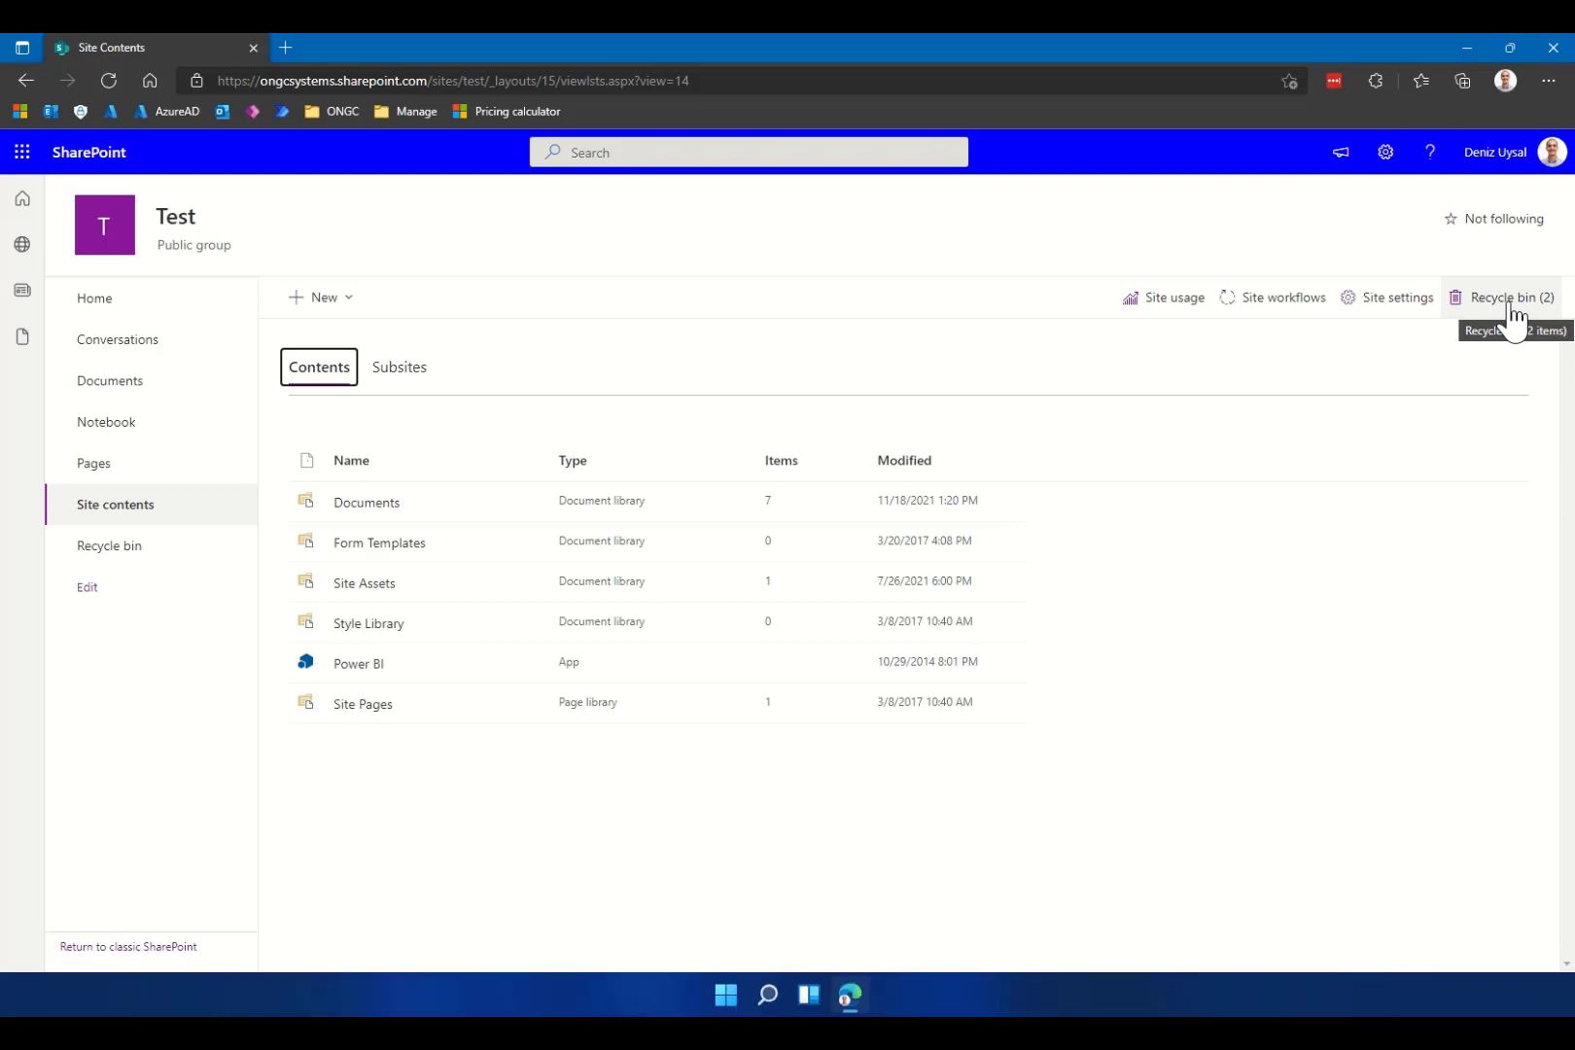
# - Show the site Recycle bin listing Notes for Jane.docx and New Document.docx
pyautogui.click(1511, 298)
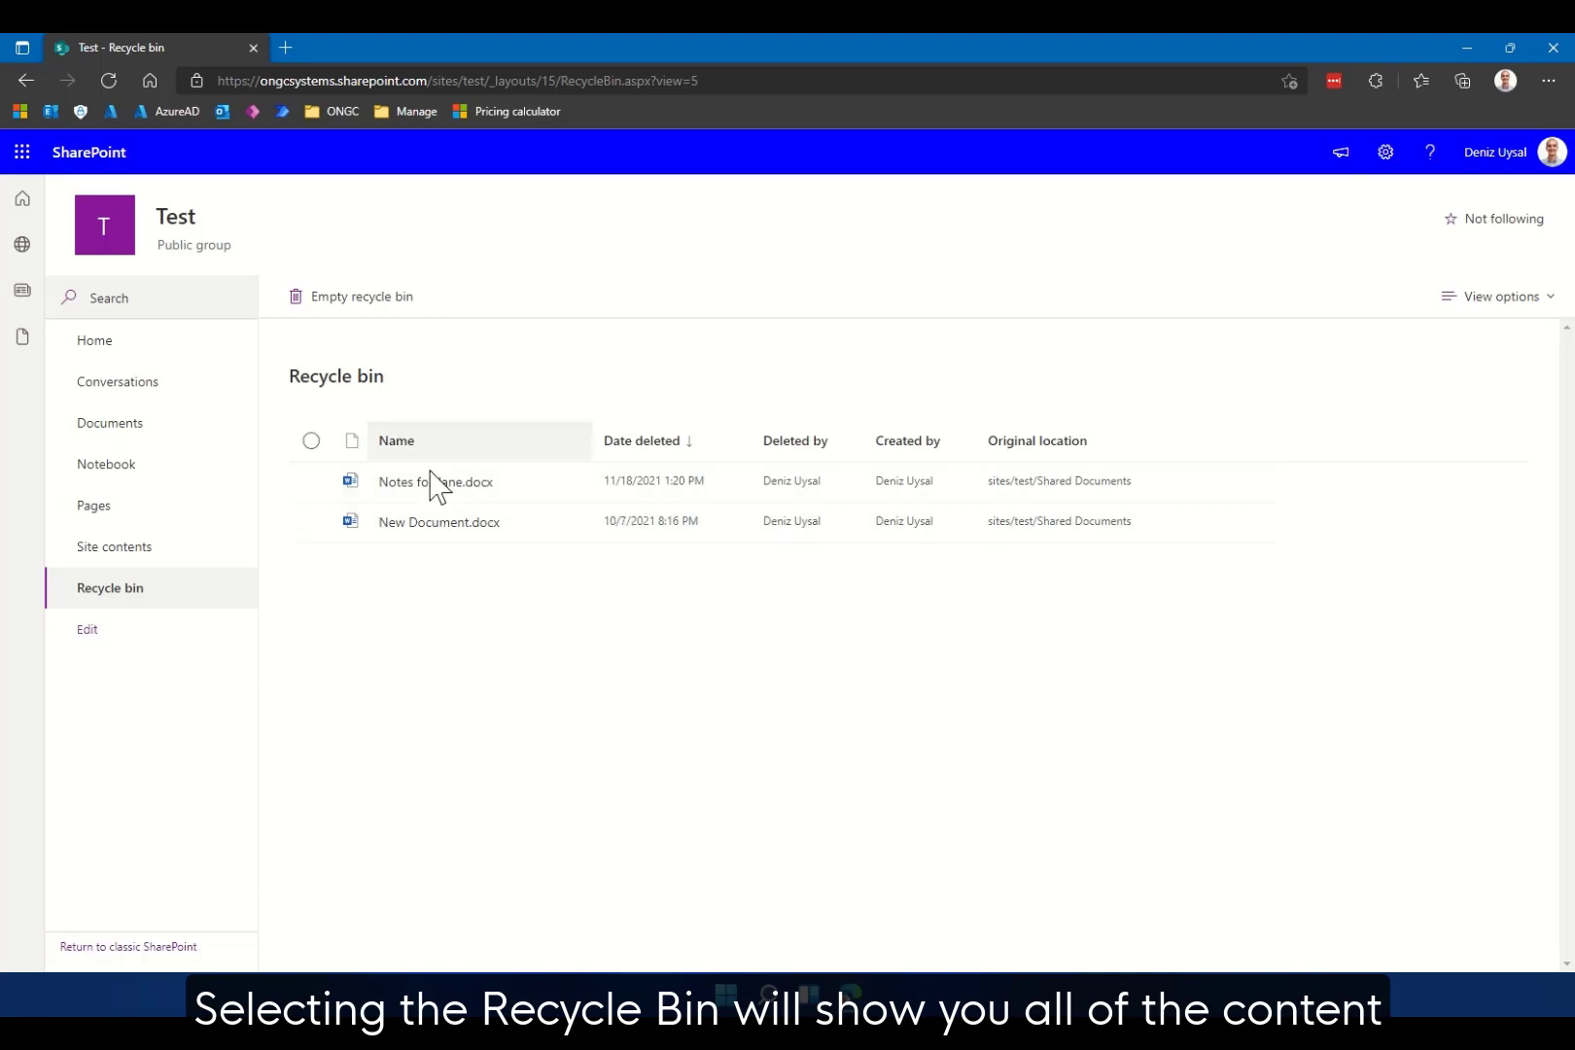
pyautogui.moveTo(768, 589)
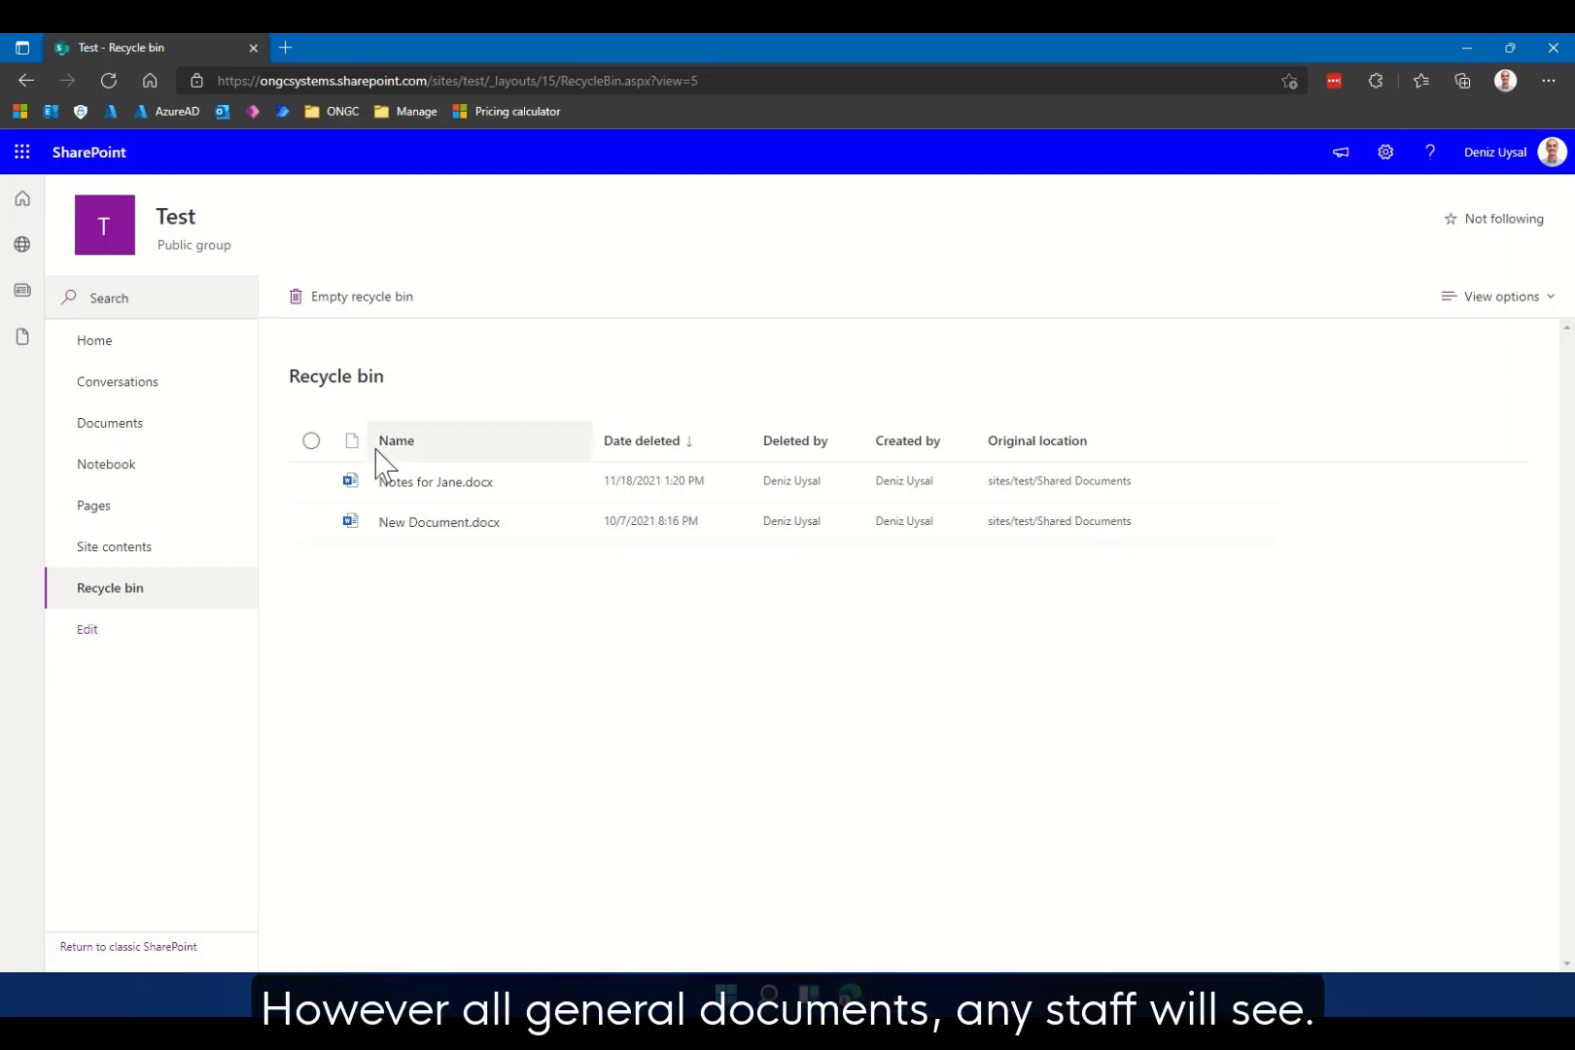
pyautogui.moveTo(724, 698)
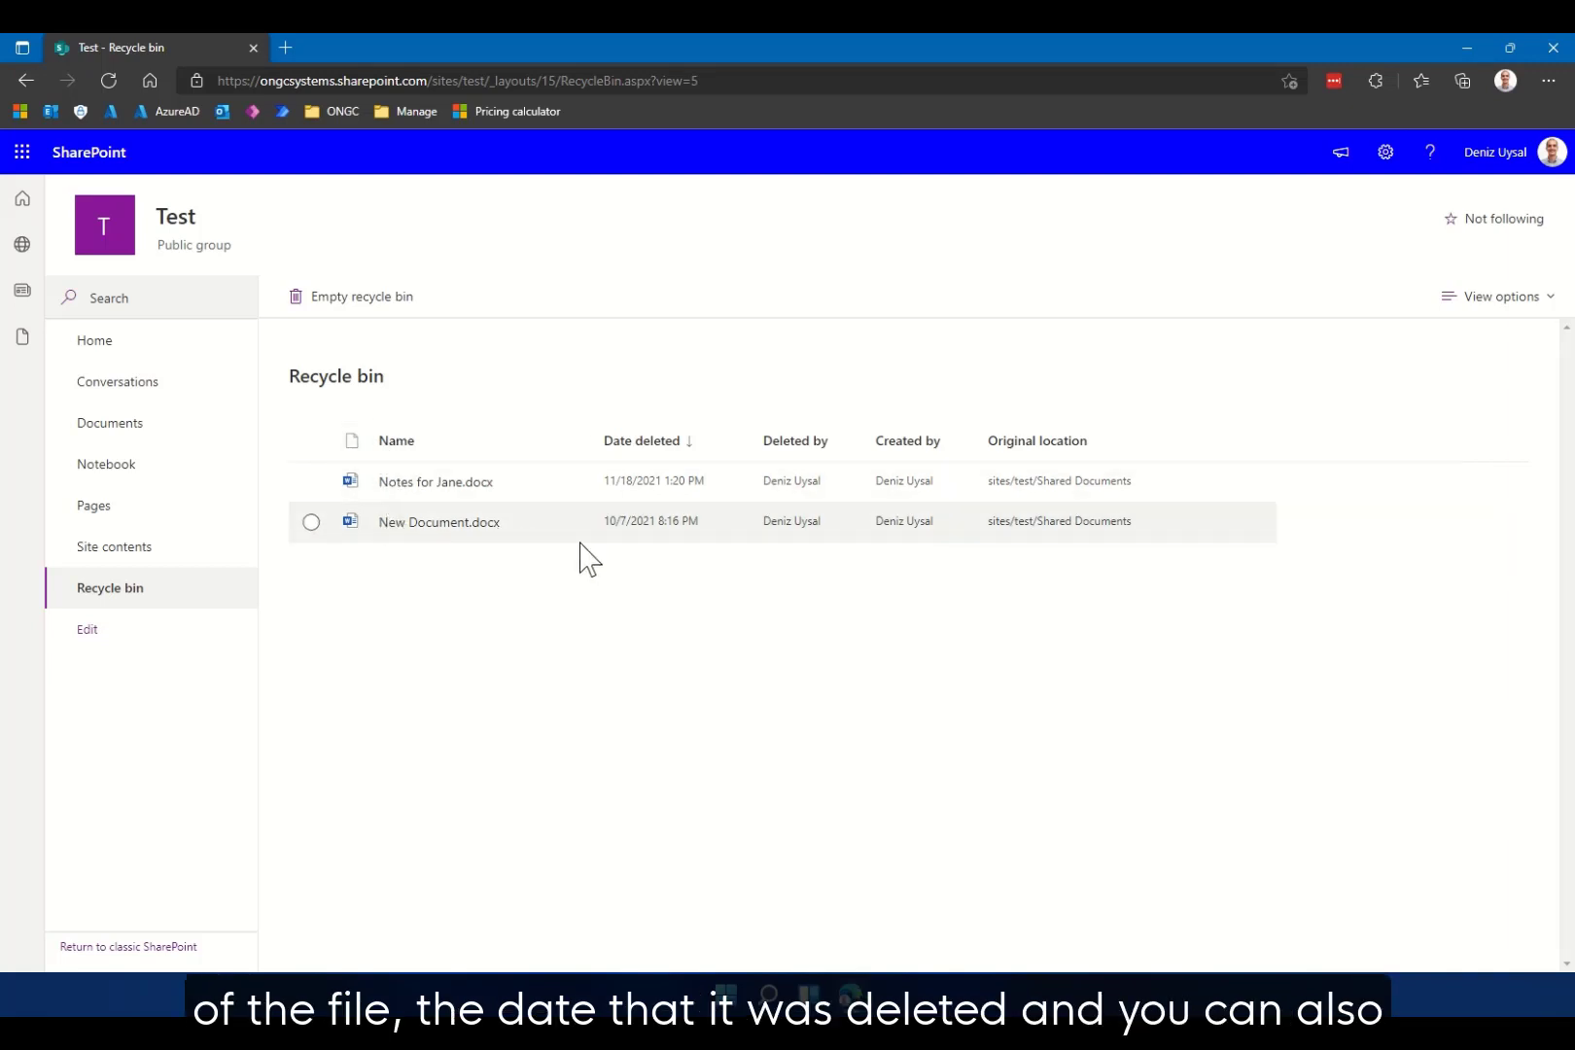
pyautogui.moveTo(723, 537)
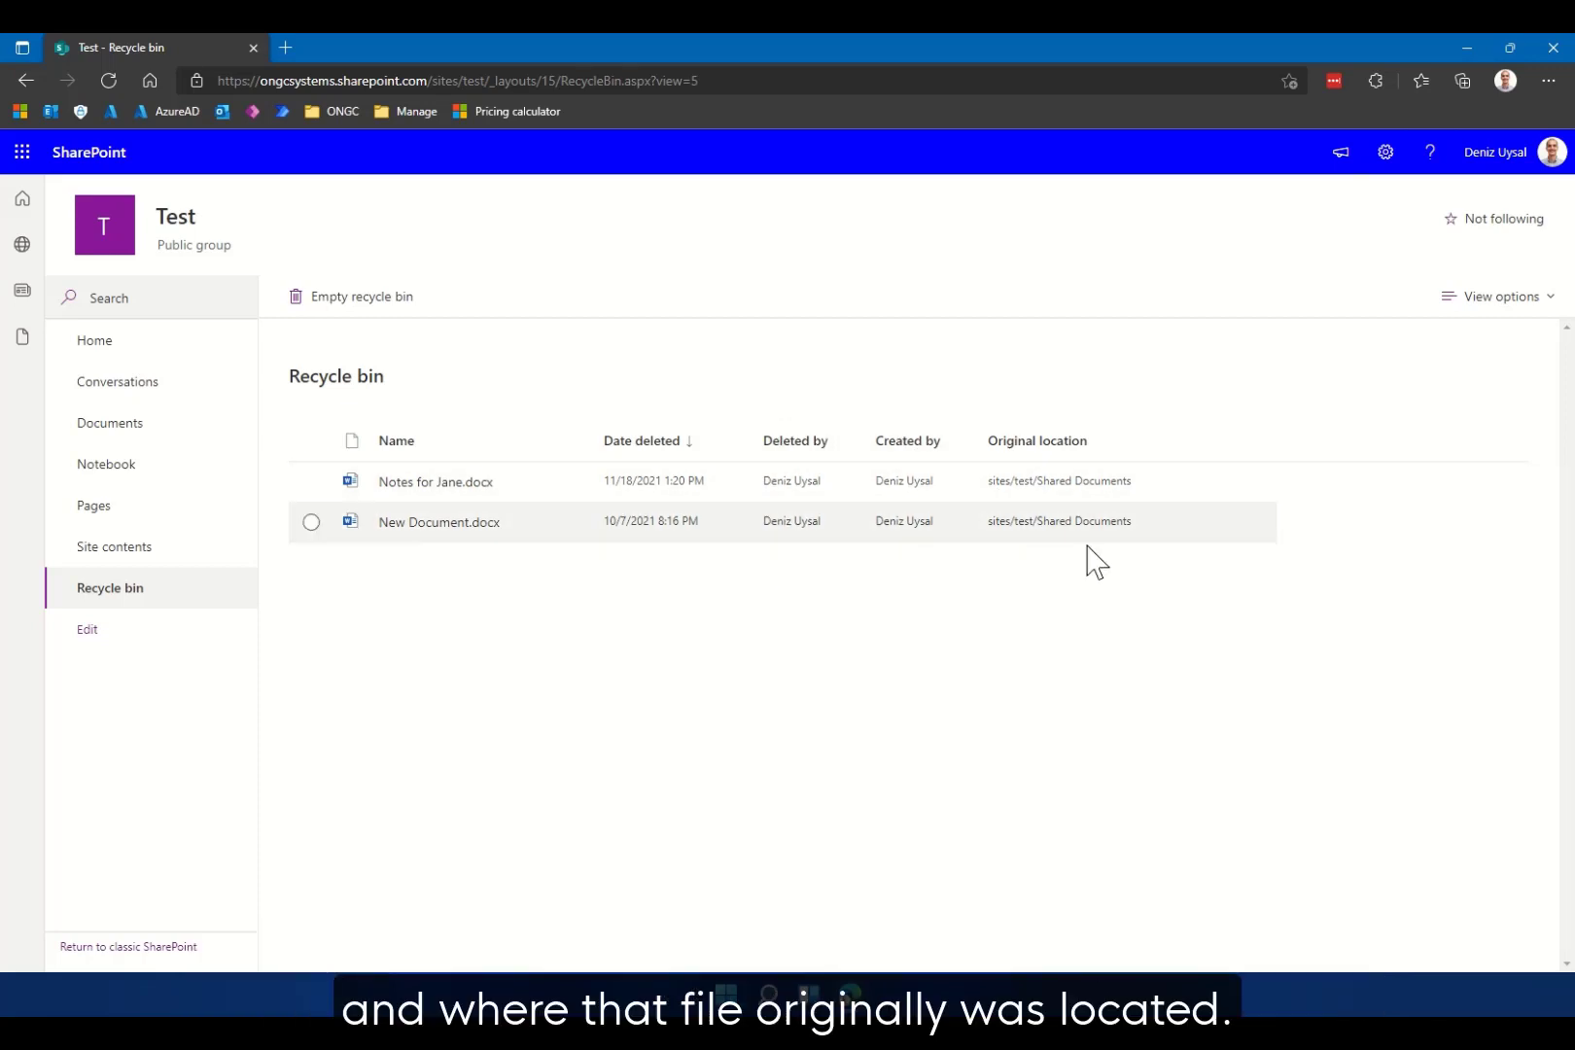
pyautogui.moveTo(1033, 593)
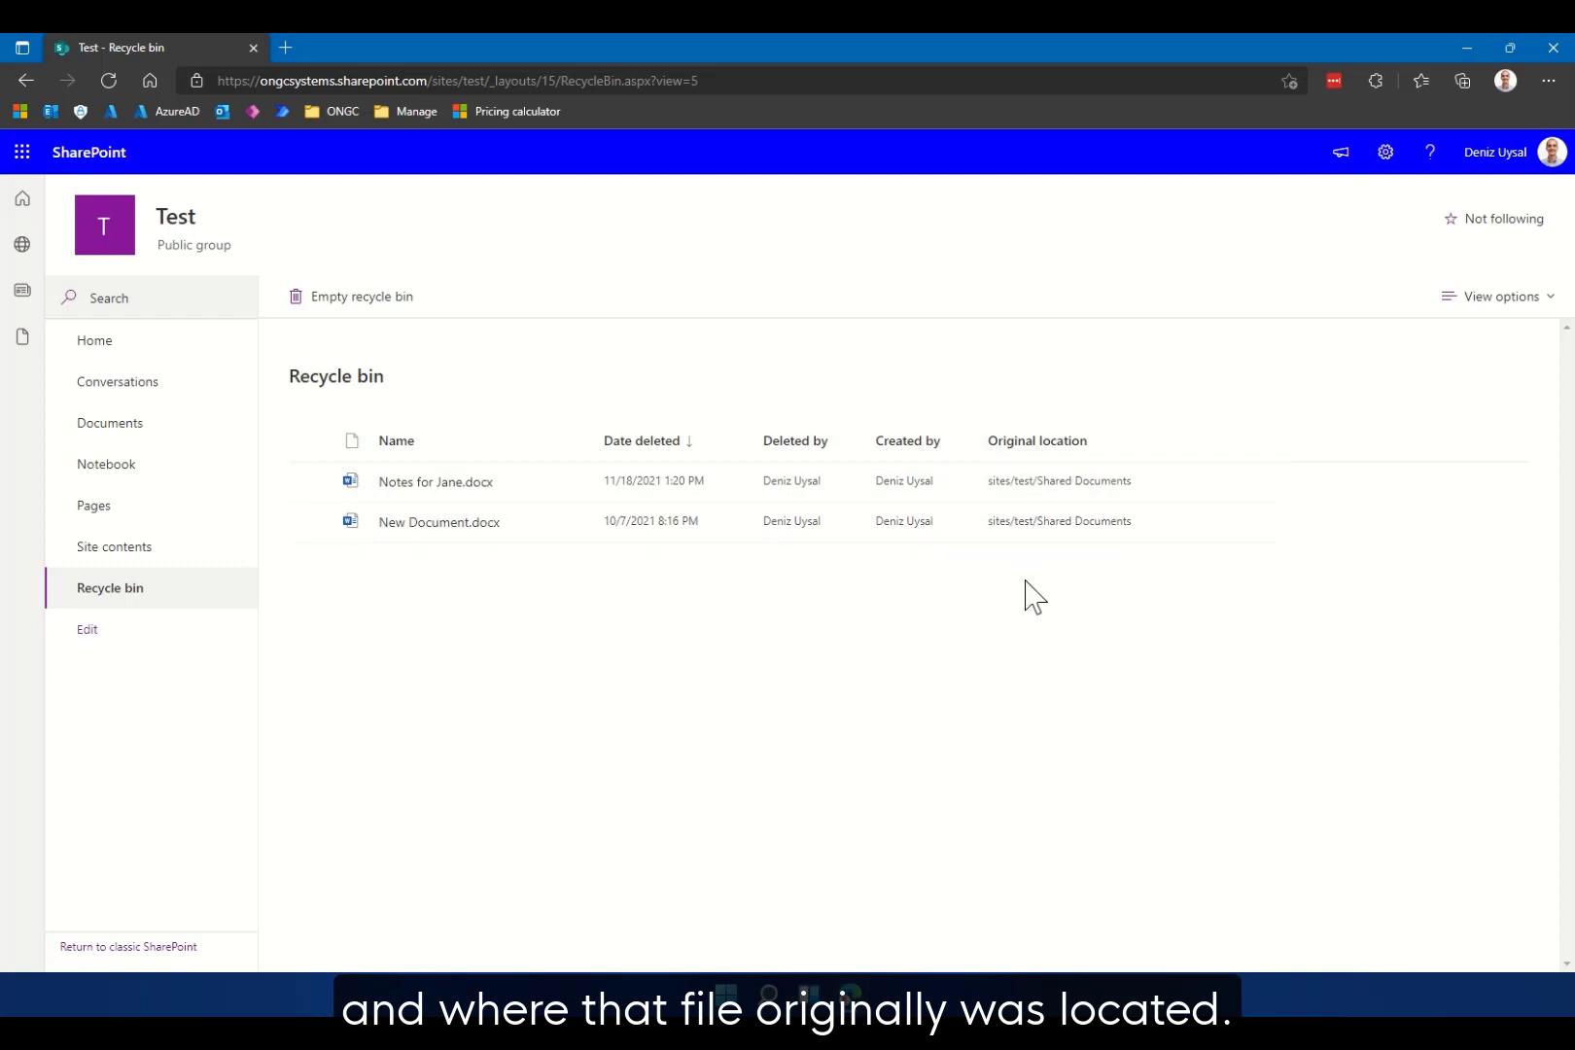
pyautogui.moveTo(883, 596)
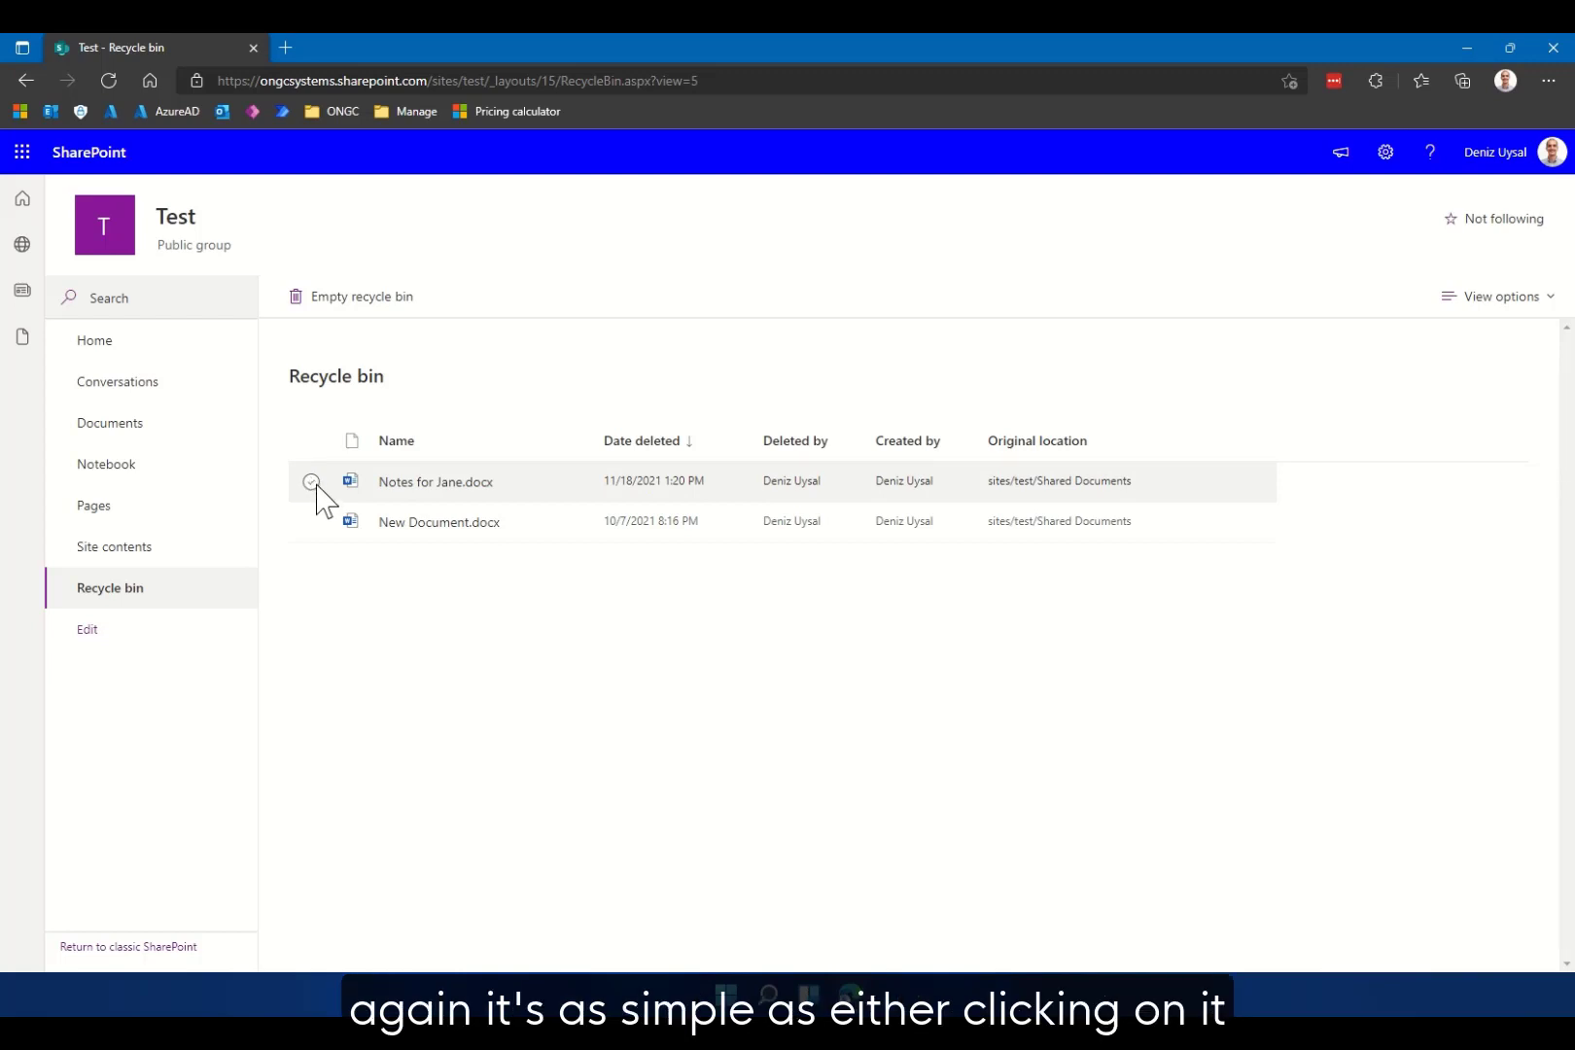
# - Restore Notes for Jane.docx from the recycle bin to its original location
pyautogui.click(312, 482)
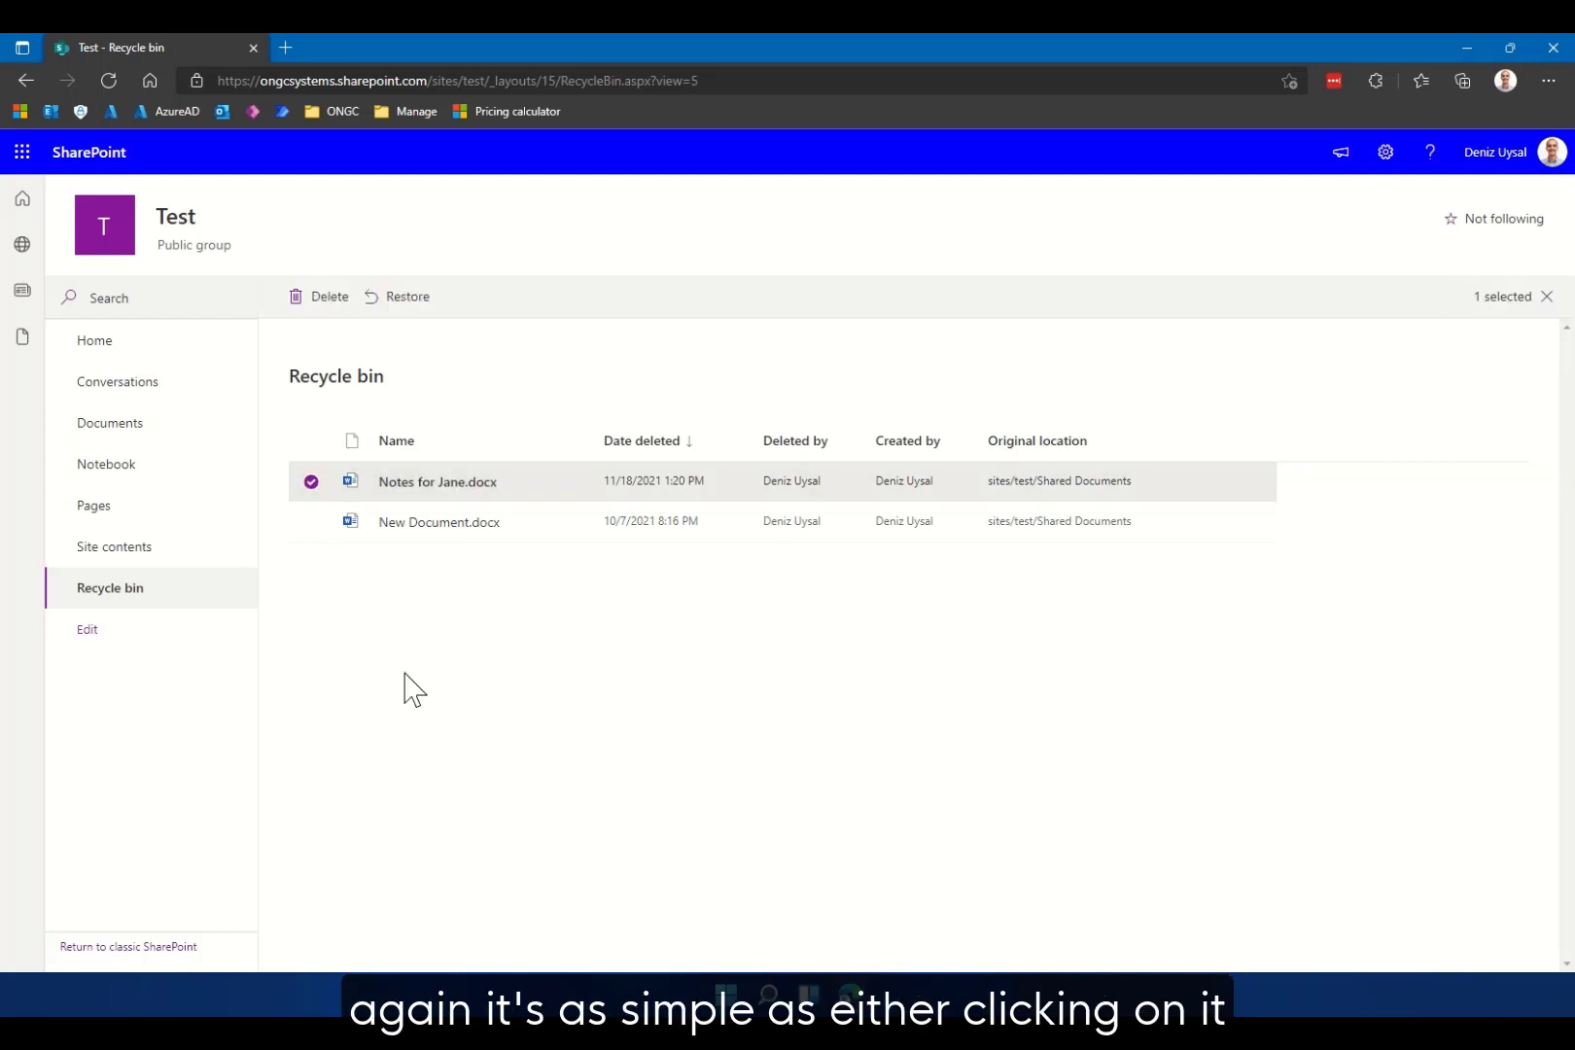
pyautogui.moveTo(422, 337)
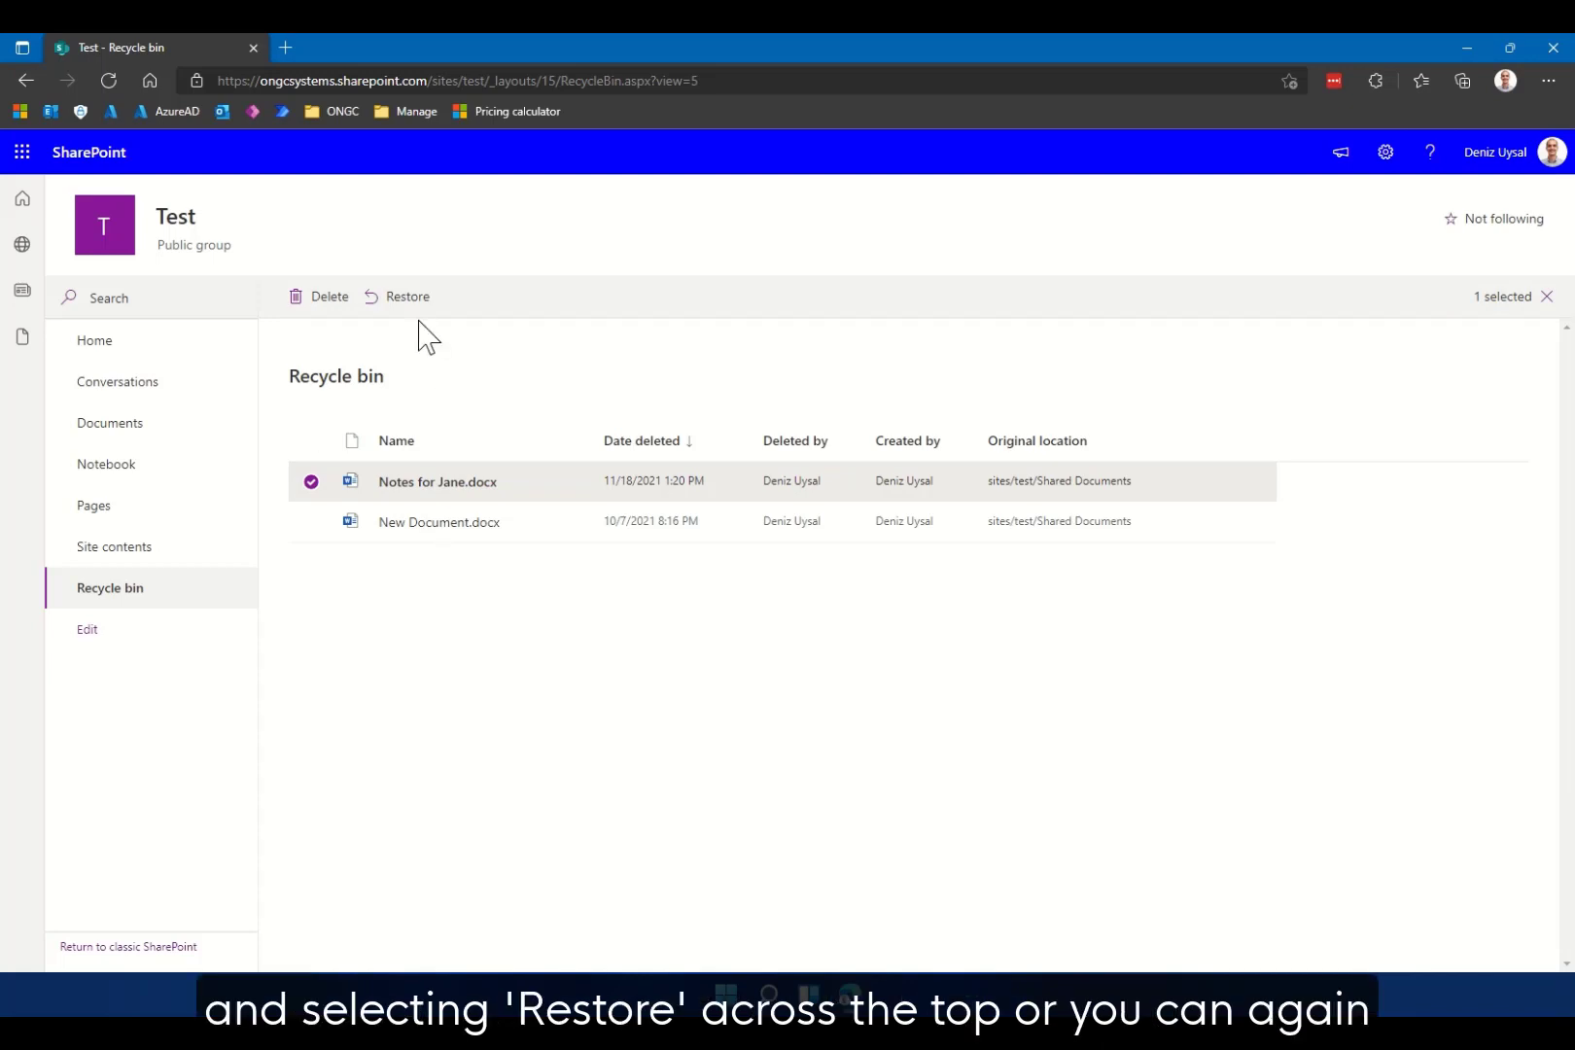
pyautogui.moveTo(451, 495)
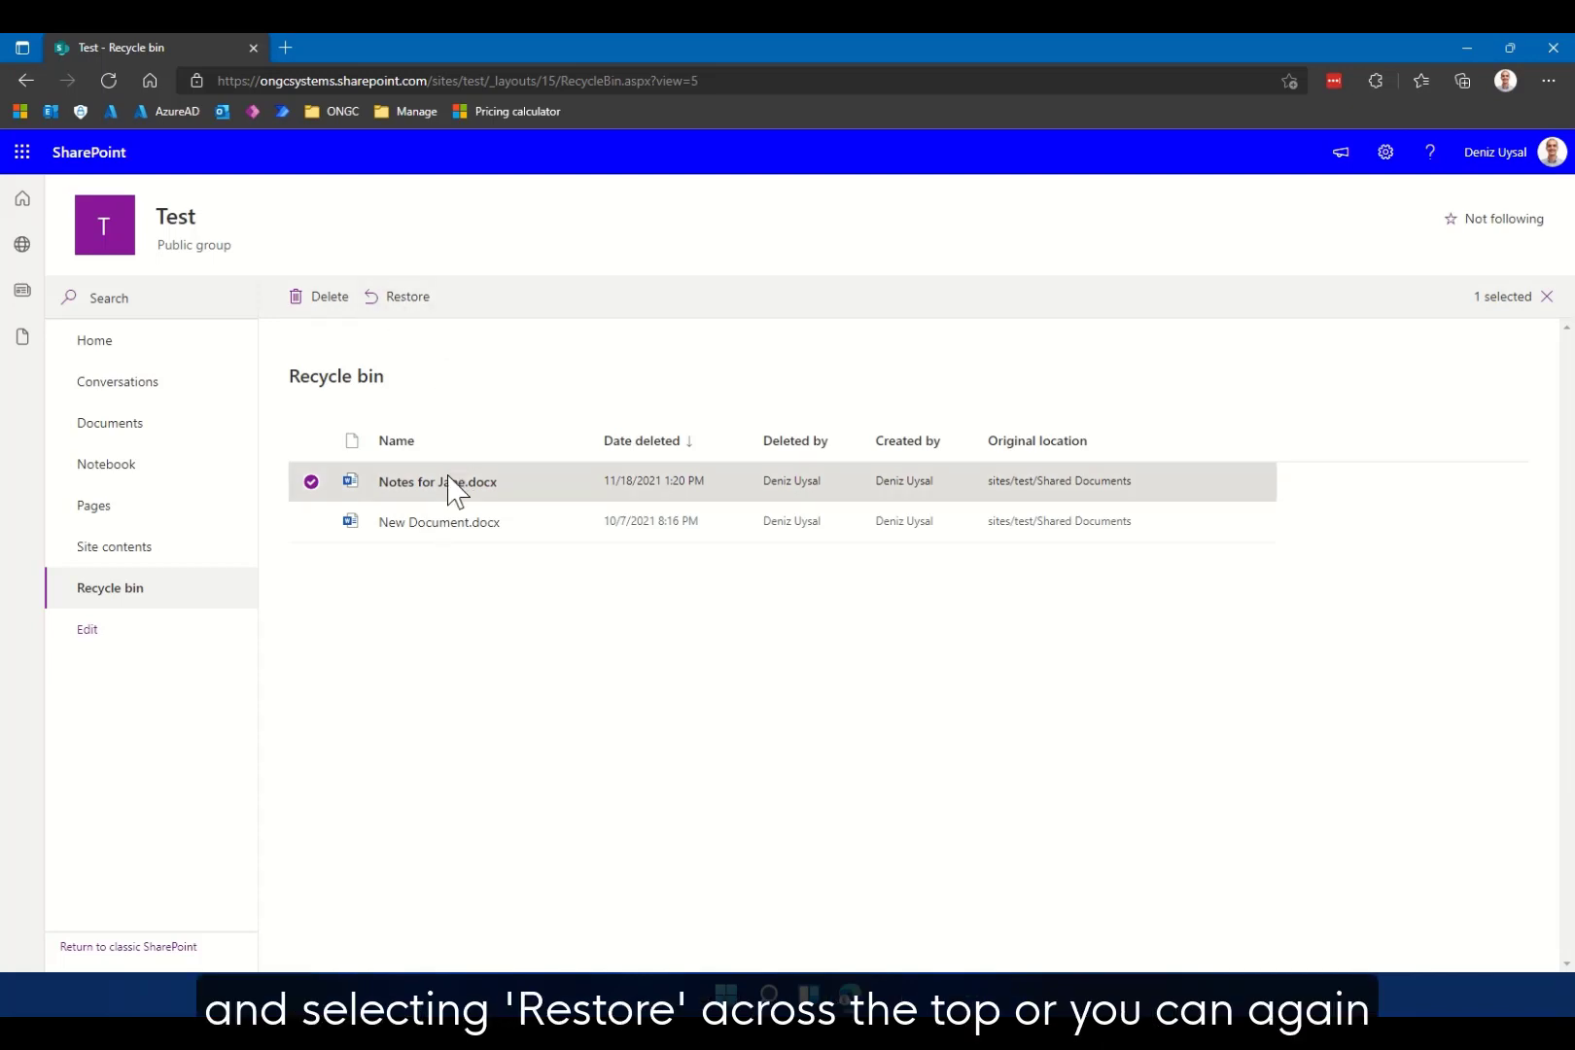
pyautogui.rightClick(437, 482)
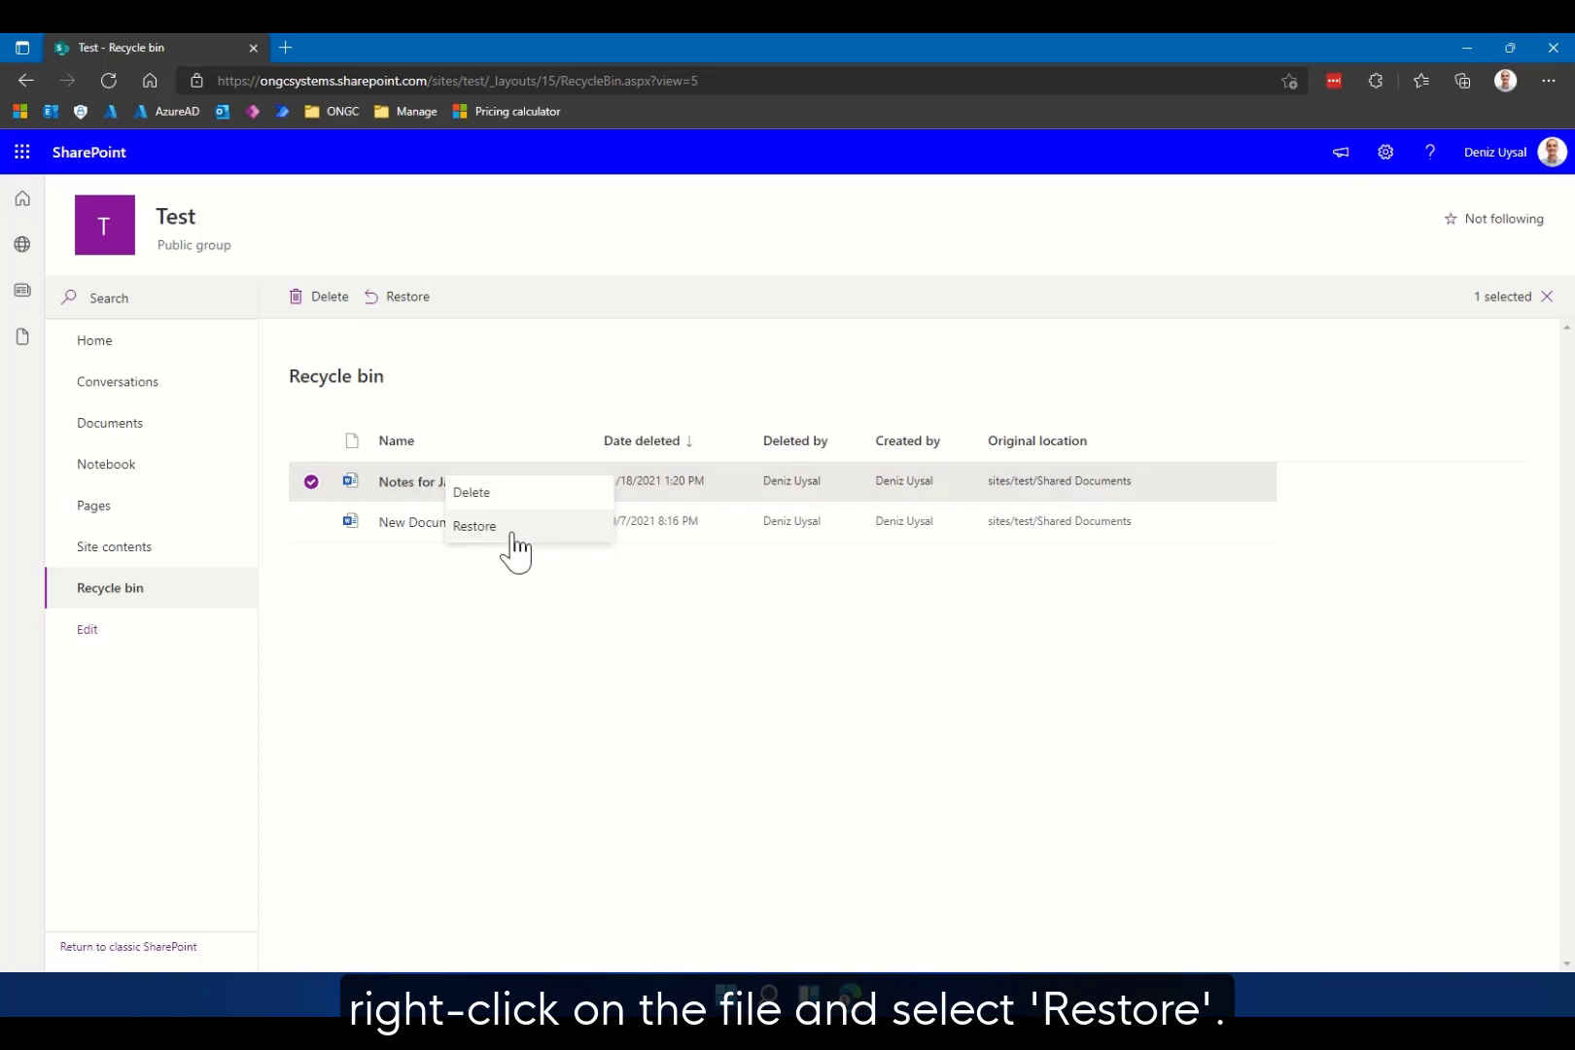
pyautogui.click(474, 525)
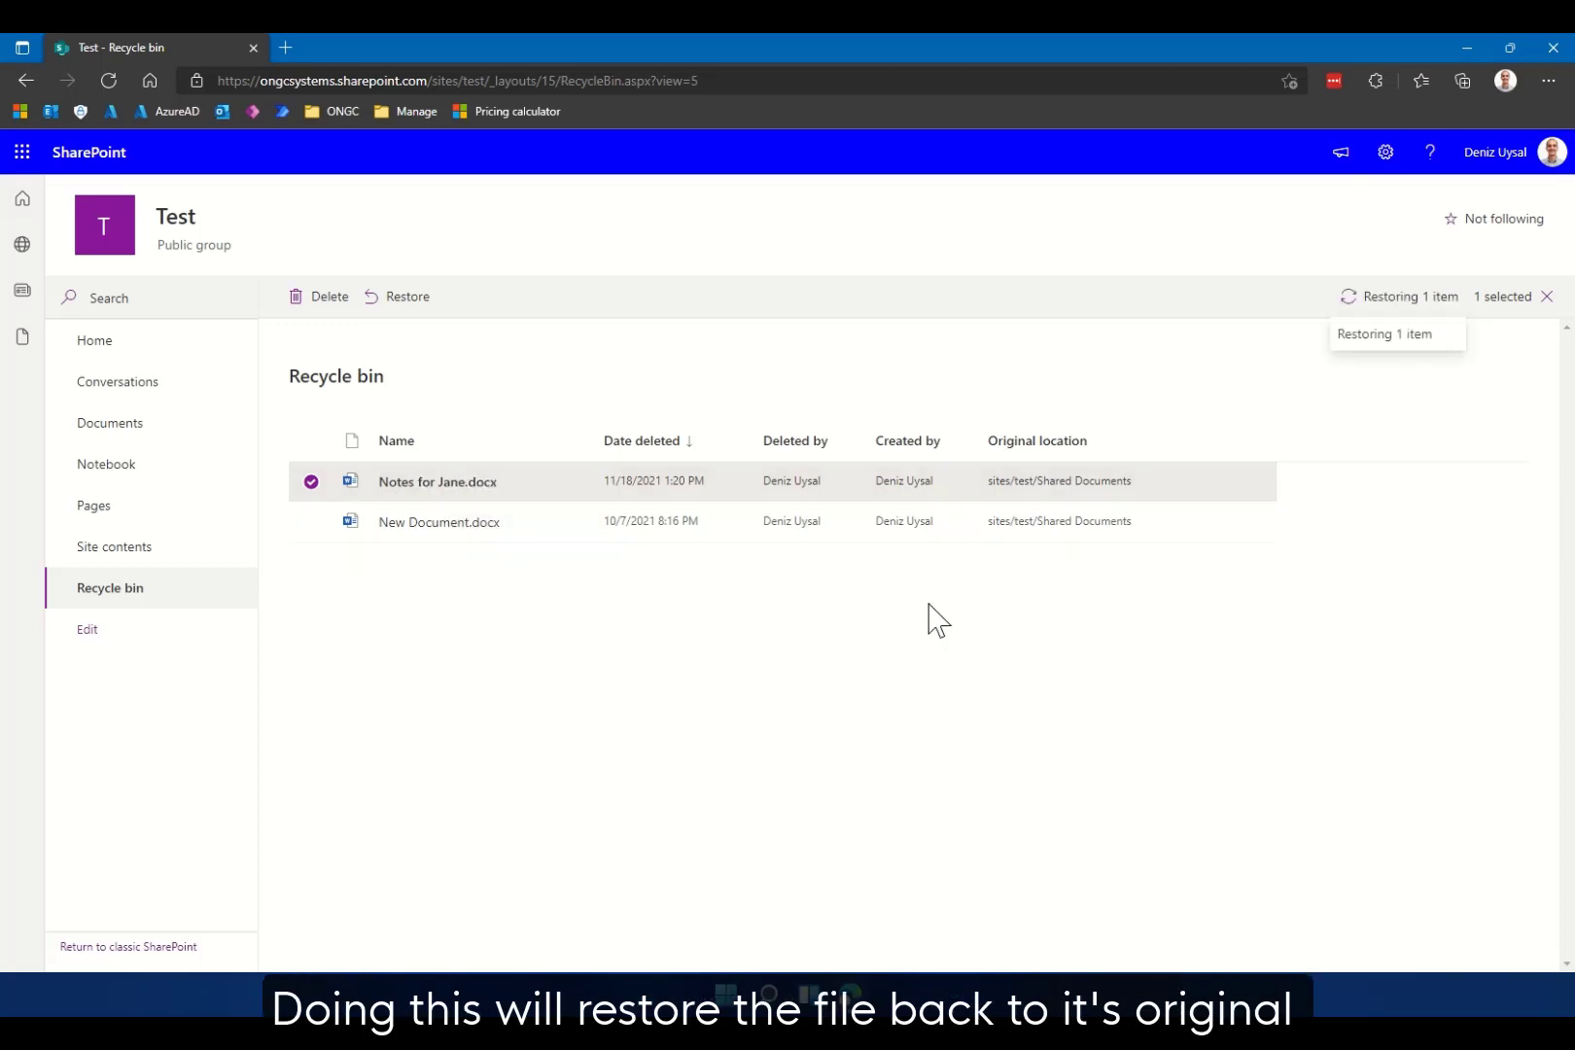
pyautogui.click(407, 296)
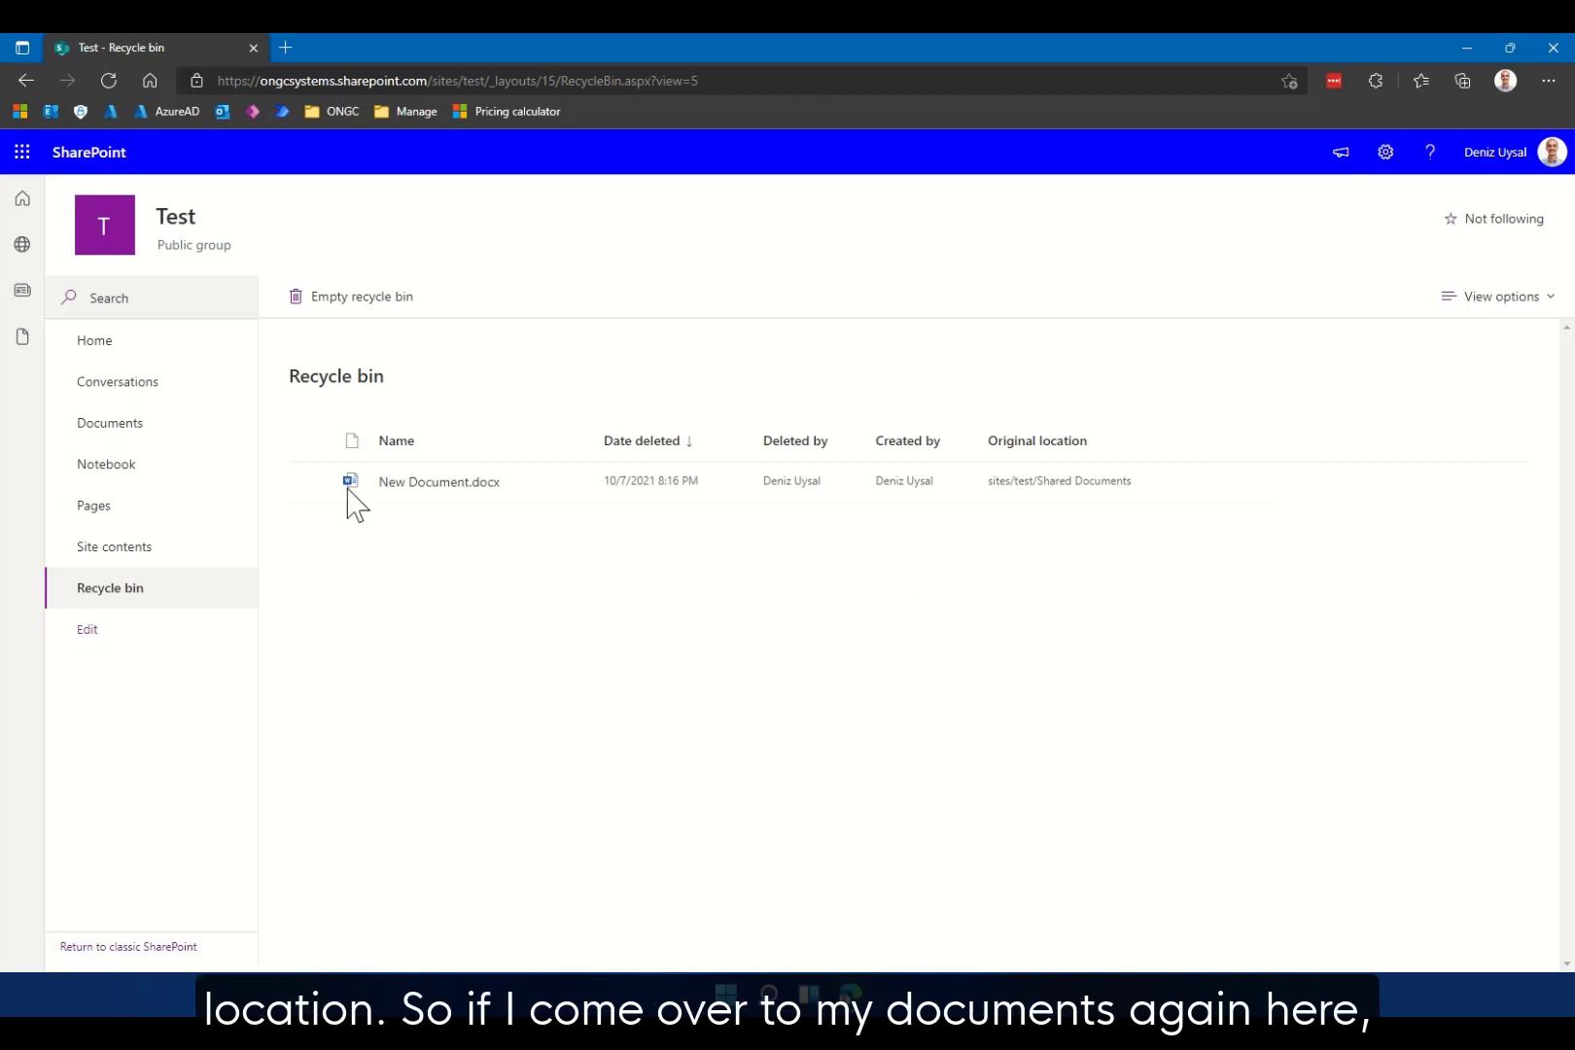
pyautogui.click(109, 424)
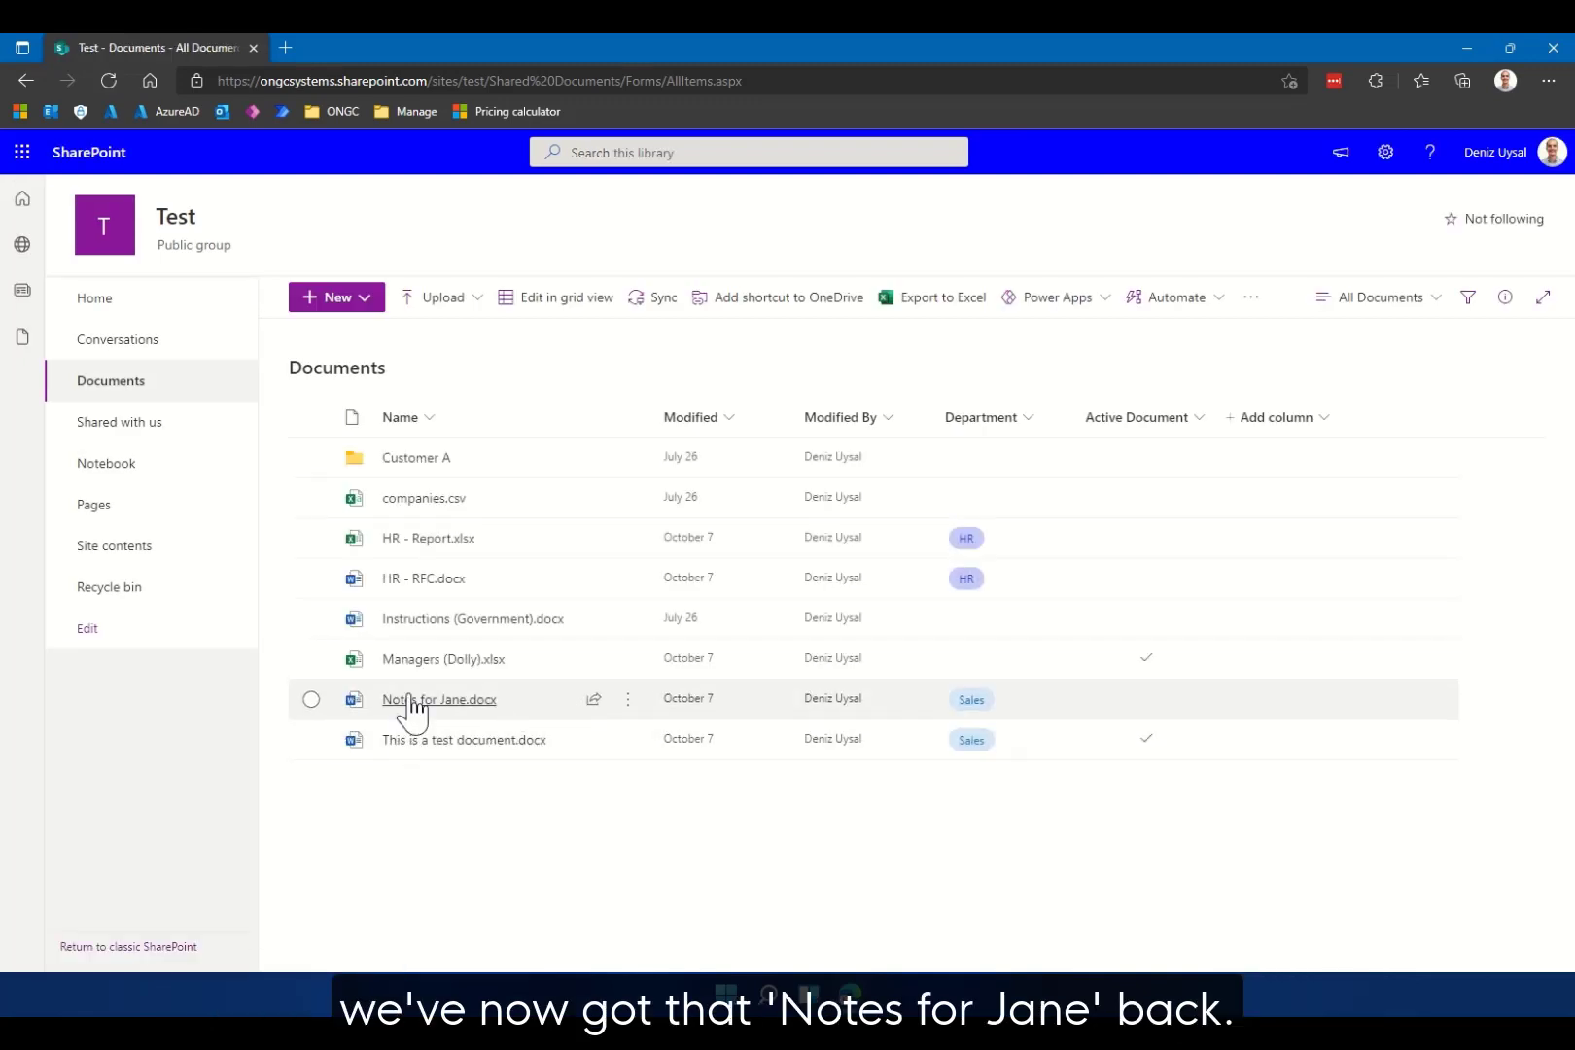
pyautogui.moveTo(686, 727)
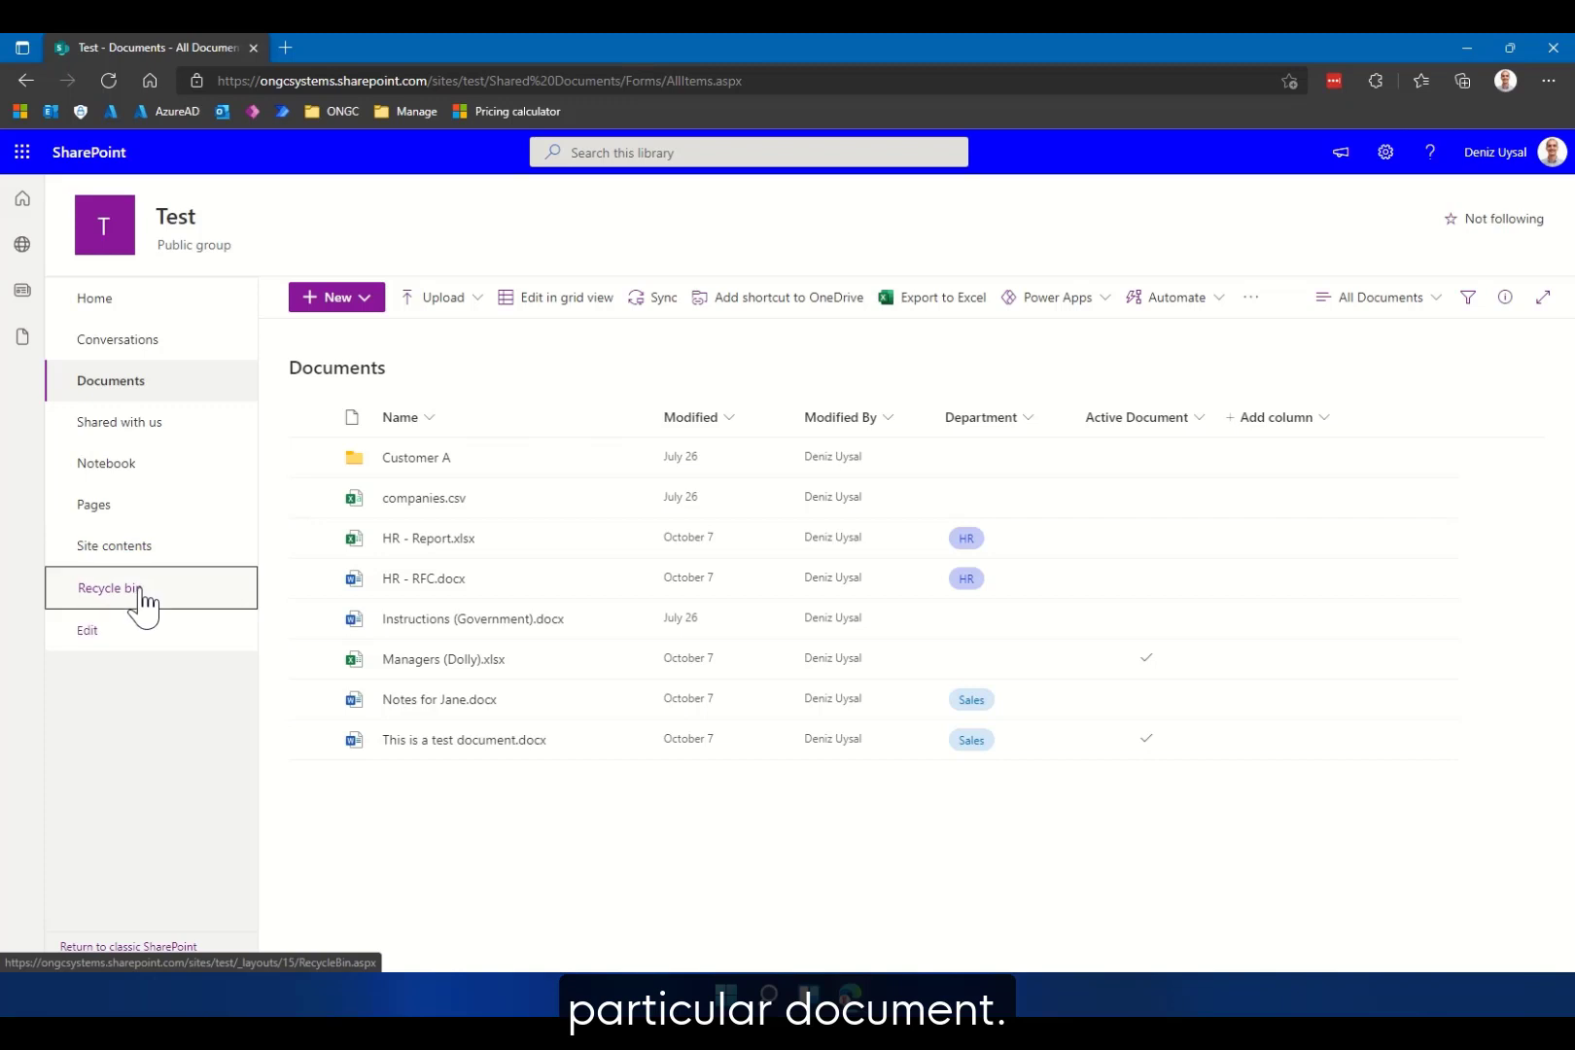
pyautogui.click(108, 588)
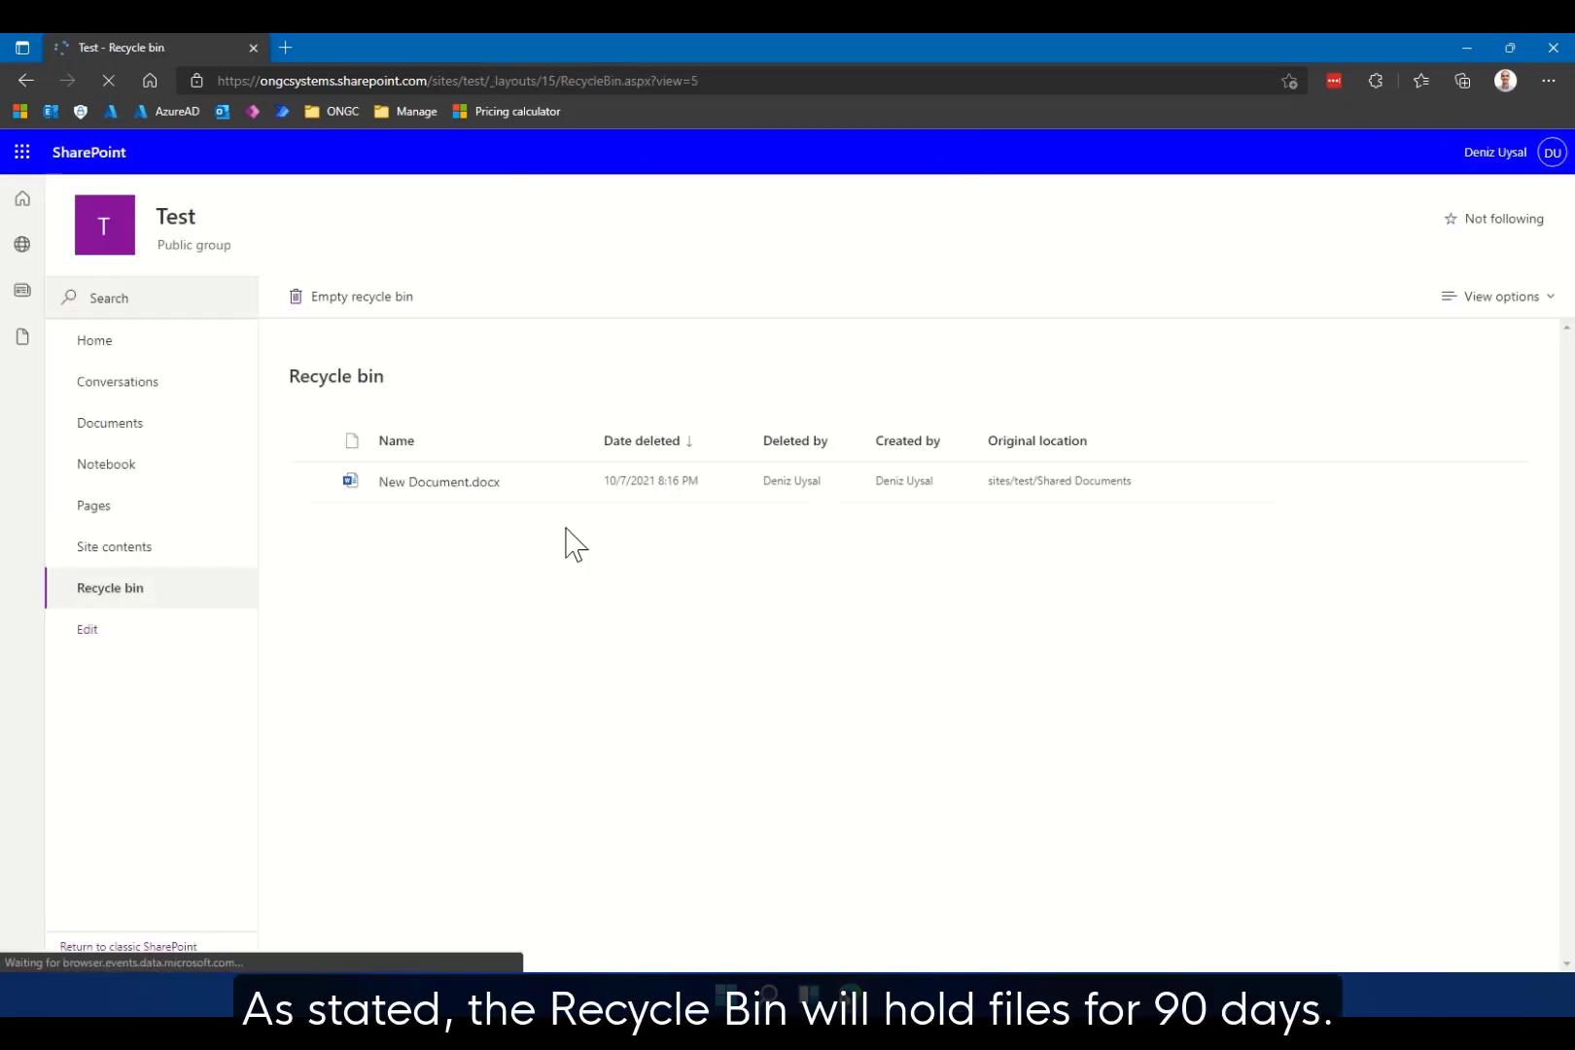